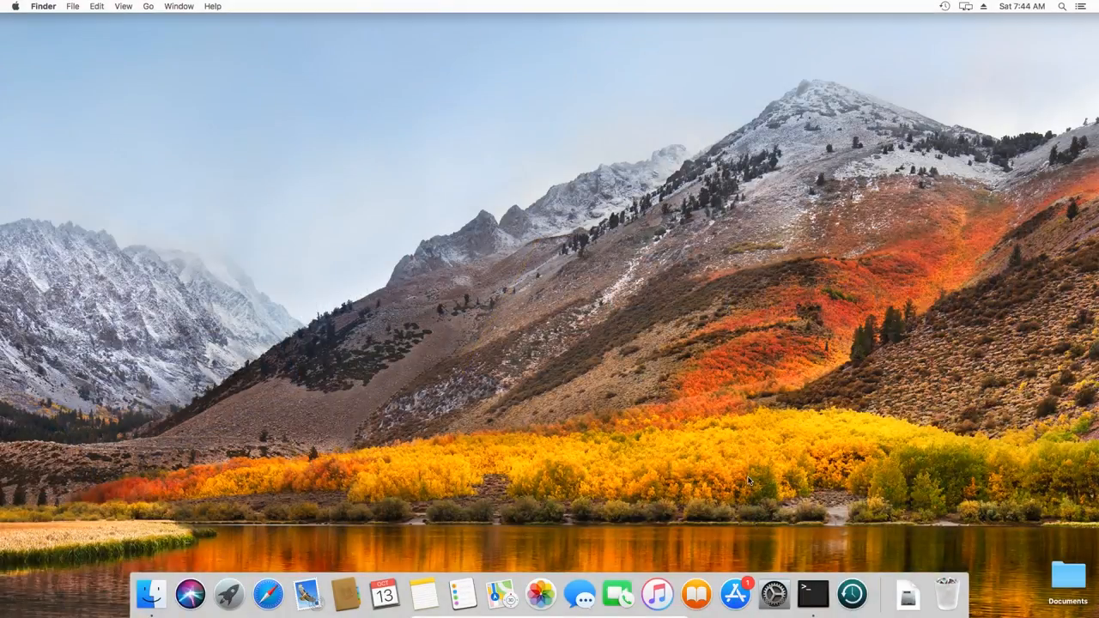
Bring up the Time Machine preference pane from System Preferences
left_click(851, 594)
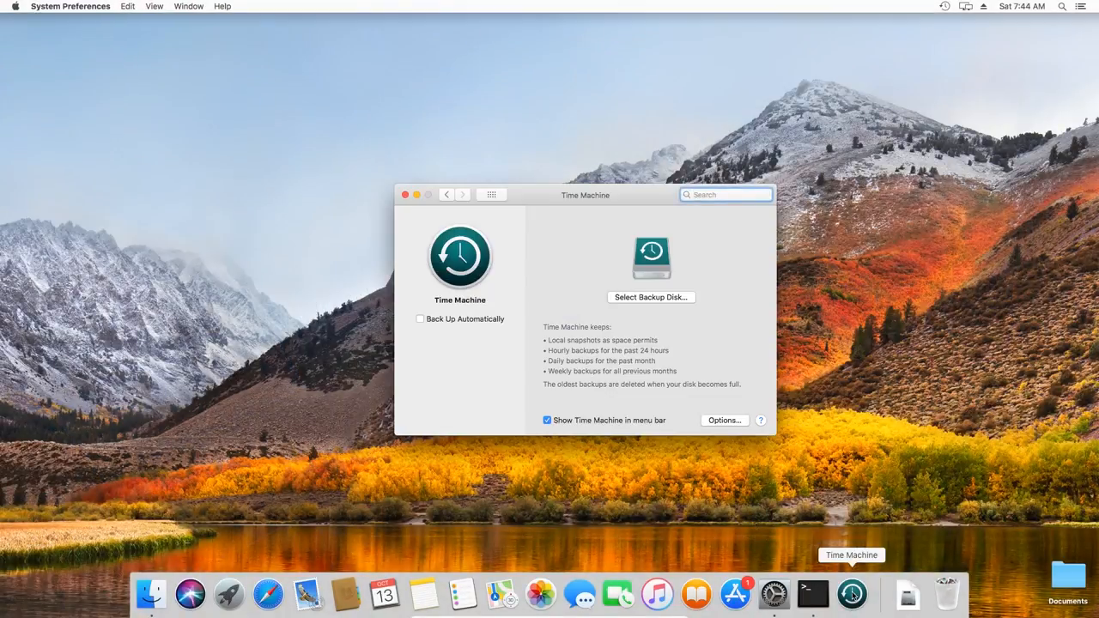
left_click(724, 194)
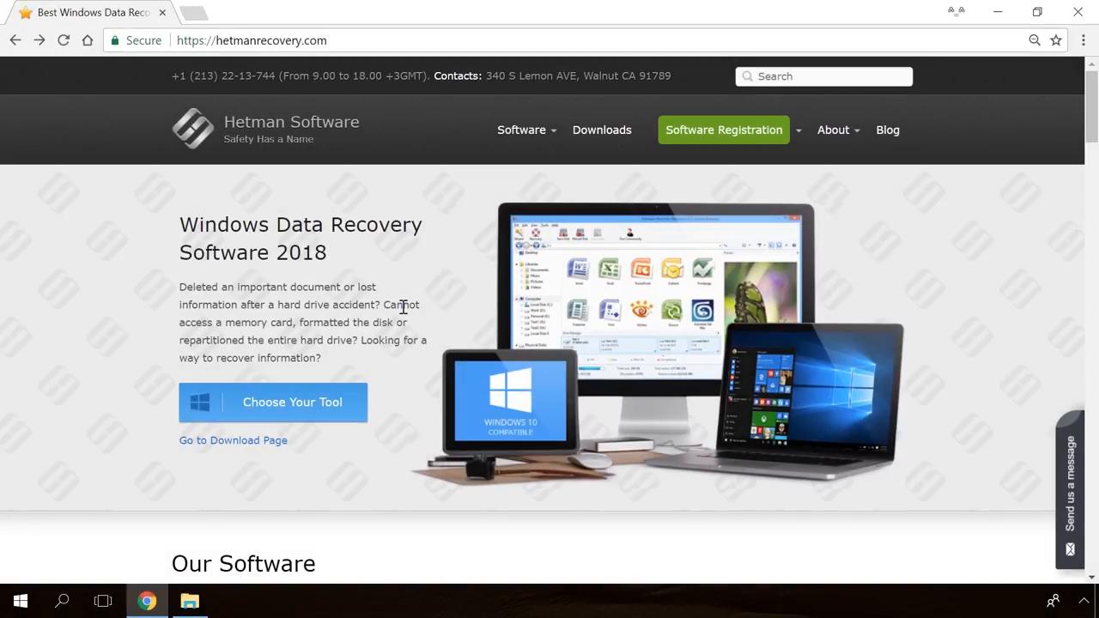
Download Hetman Internet Spy from its product page and run the installer
scroll("down", 3)
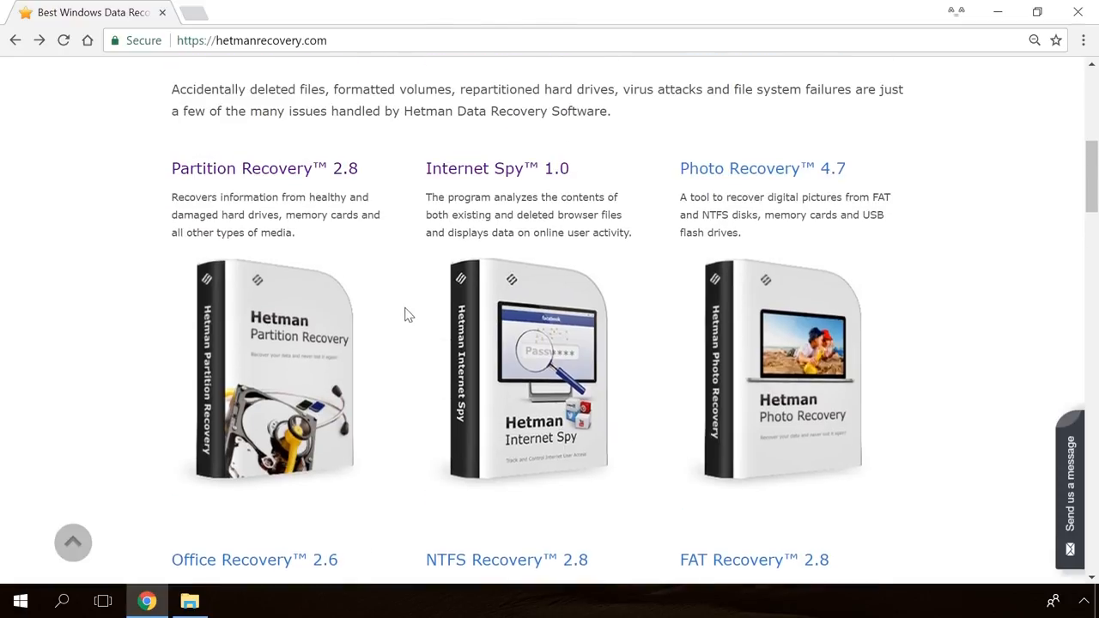
left_click(496, 168)
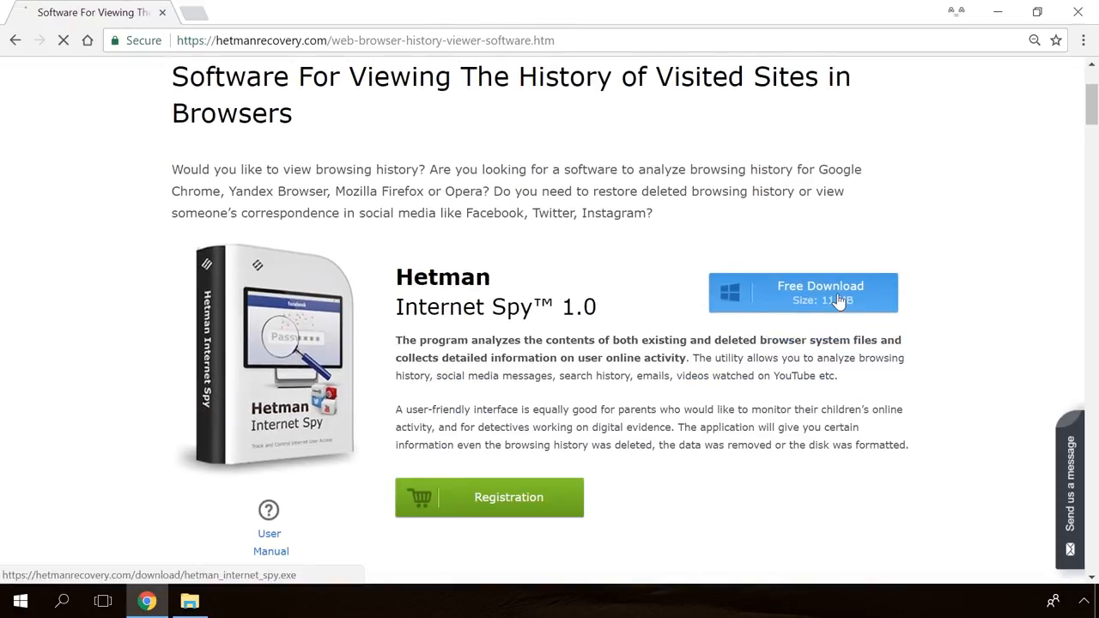
left_click(802, 292)
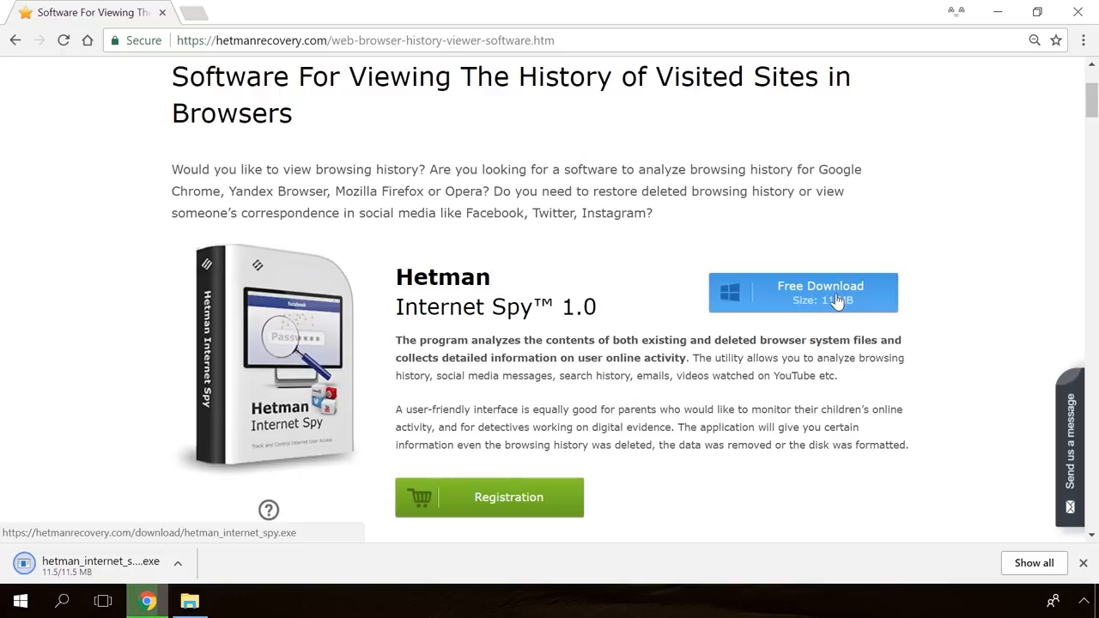
left_click(660, 512)
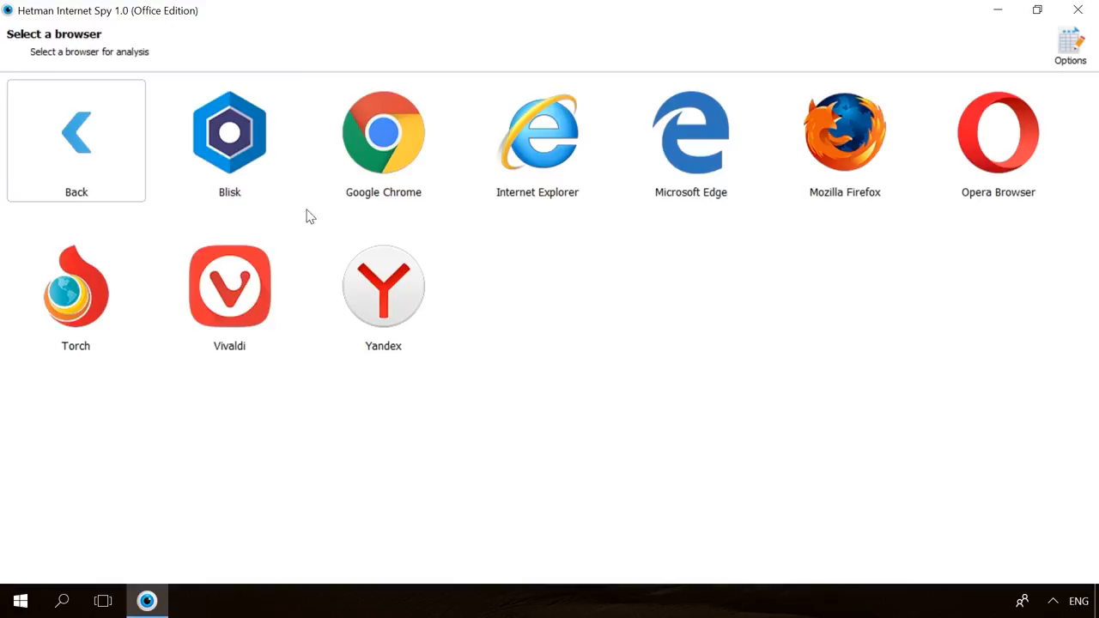
Analyse Google Chrome's browsing data in Internet Spy, then go to the Hetman blog
left_click(383, 131)
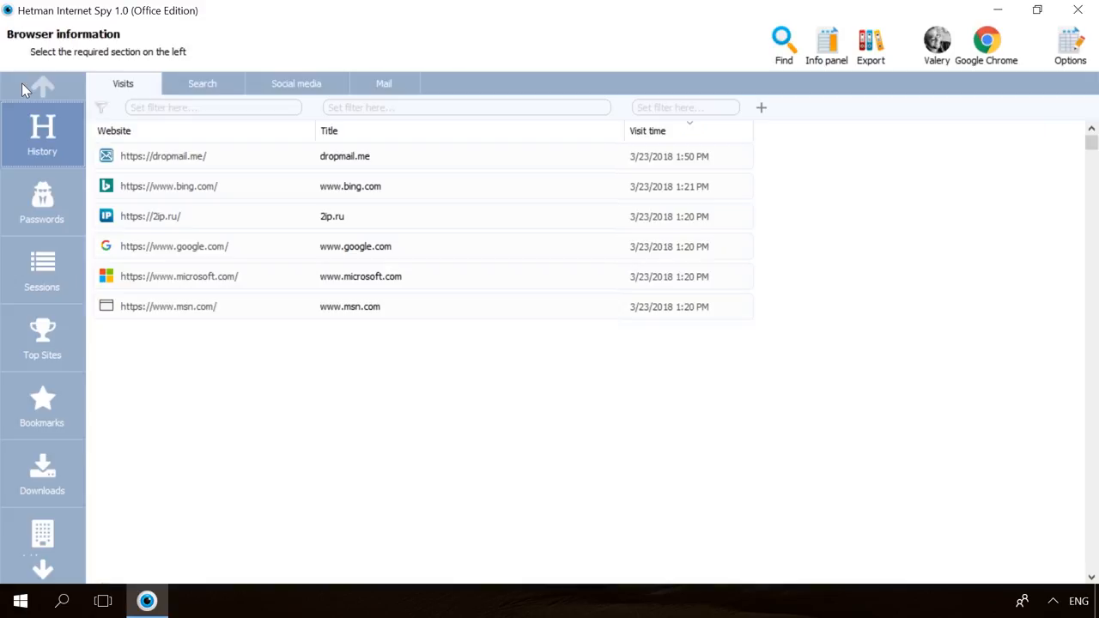
left_click(41, 203)
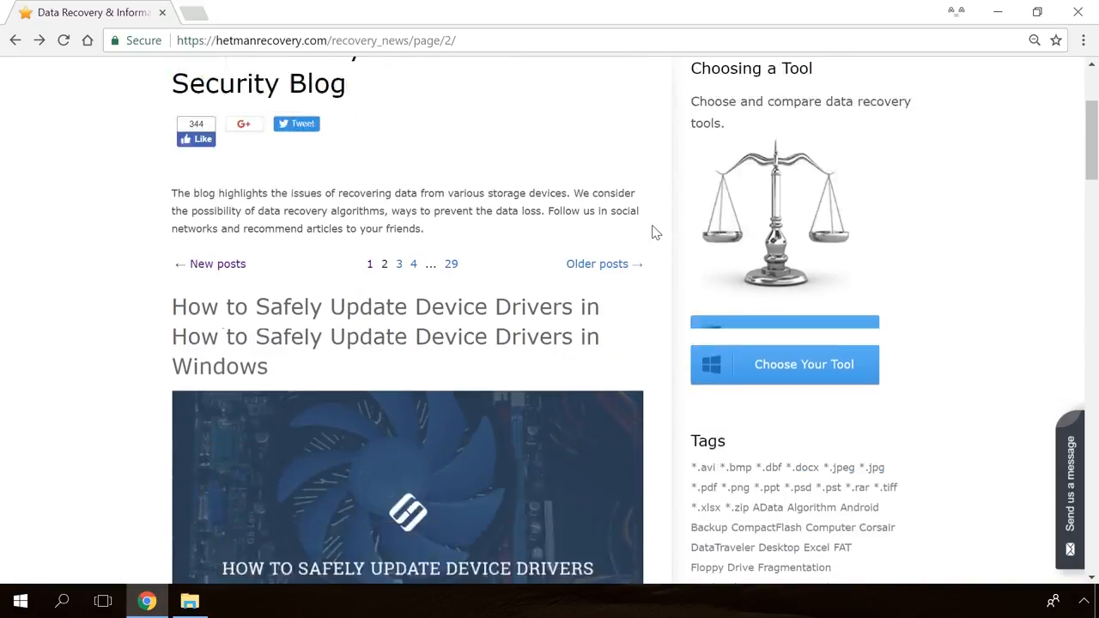
Read through the hard disk problem article's sections and return to Time Machine settings
scroll("down", 3)
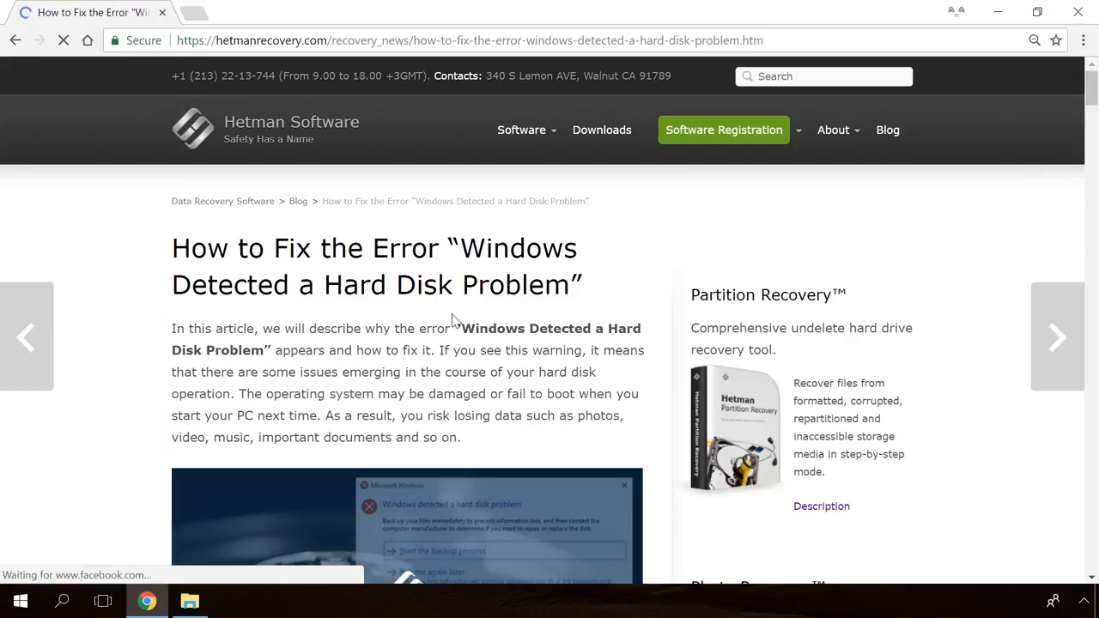
scroll("down", 3)
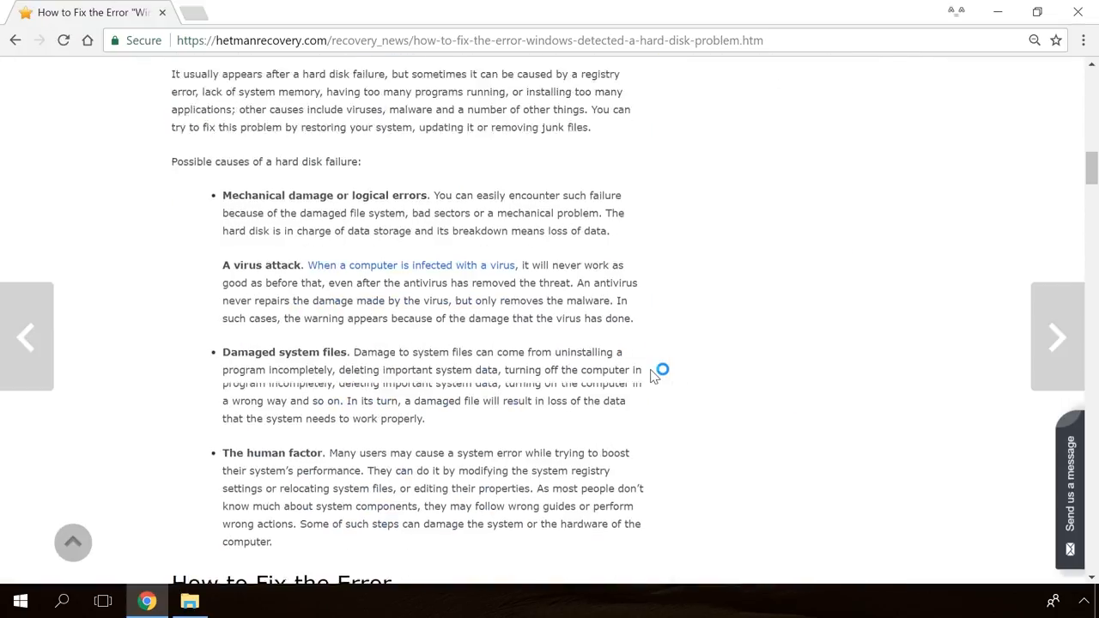
scroll("down", 3)
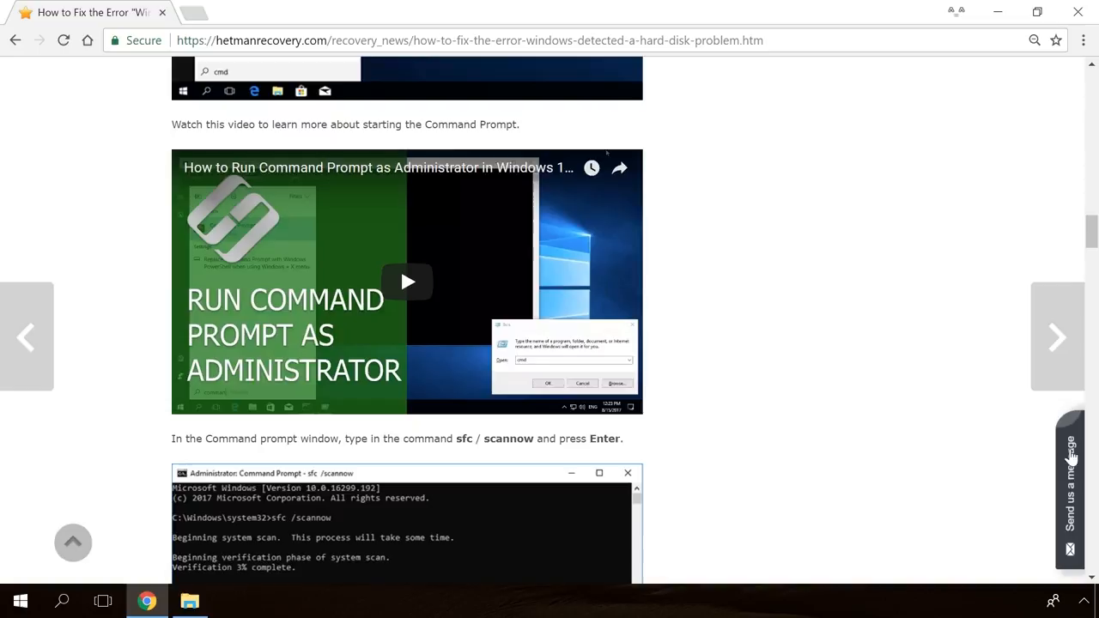
left_click(1069, 480)
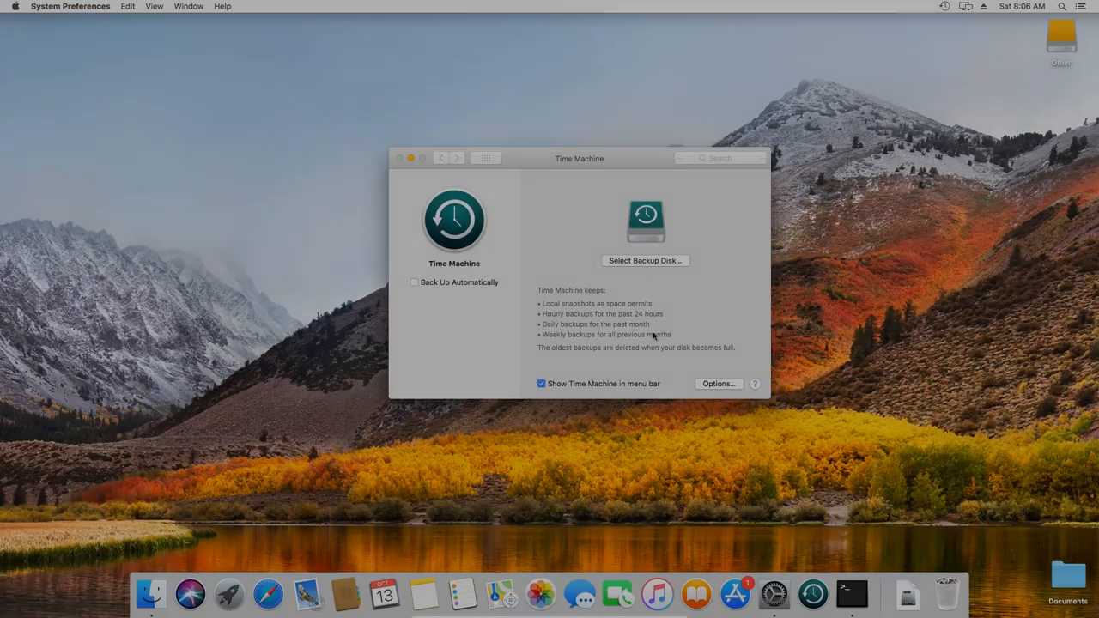
Choose the Other disk for backups and confirm erasing it, then reopen the disk choices
left_click(645, 261)
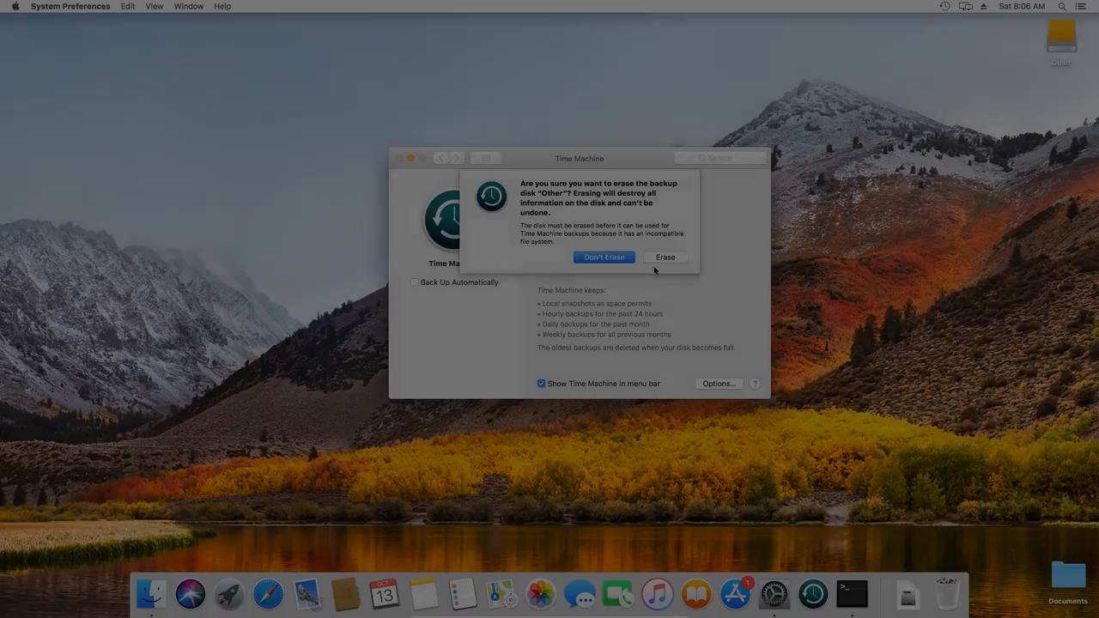
left_click(664, 258)
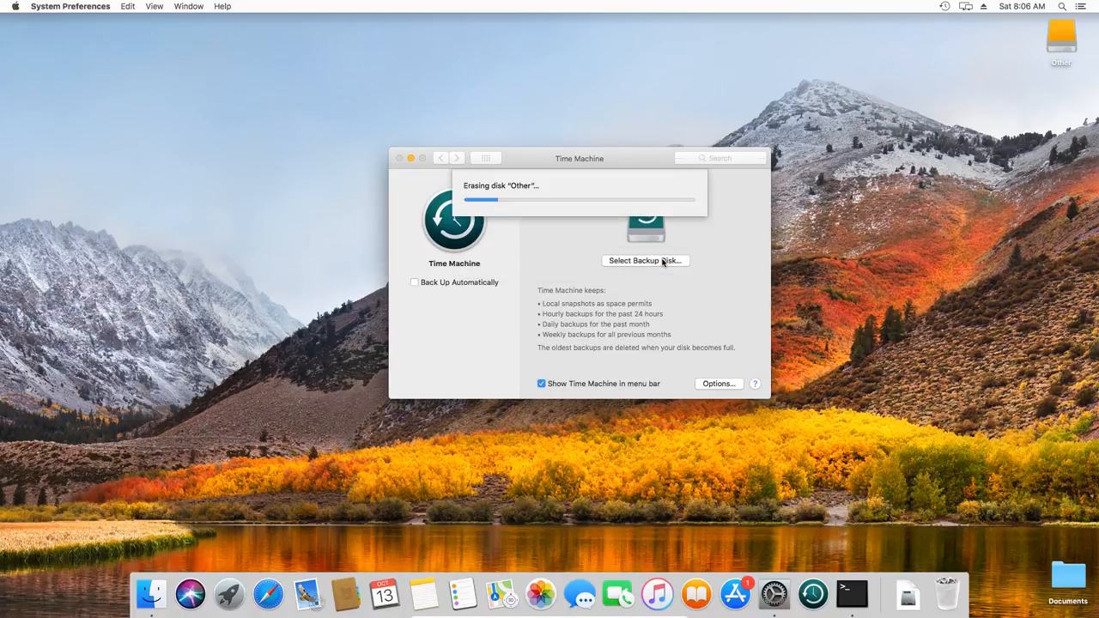
left_click(646, 261)
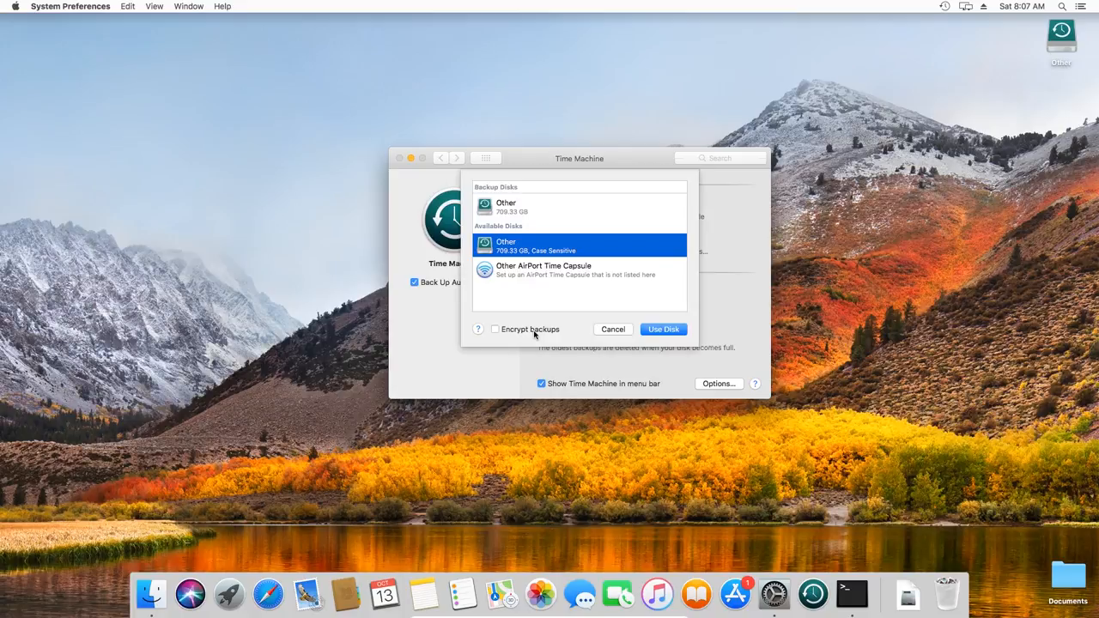
Enable Encrypt backups for the Other disk, use it, and begin entering the backup password
left_click(495, 330)
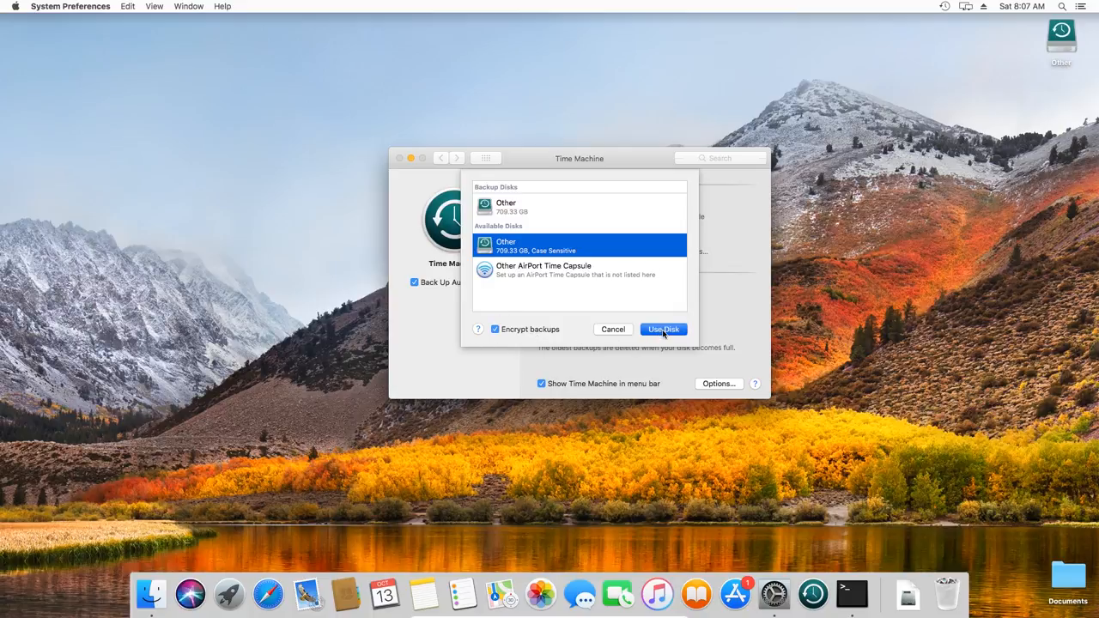
left_click(663, 330)
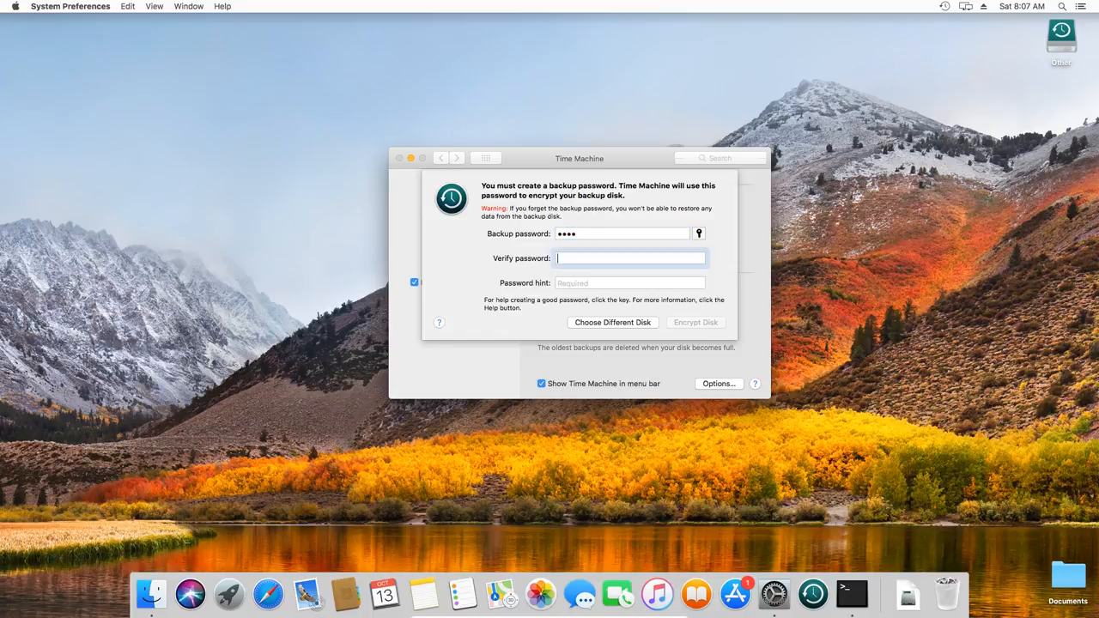
left_click(612, 323)
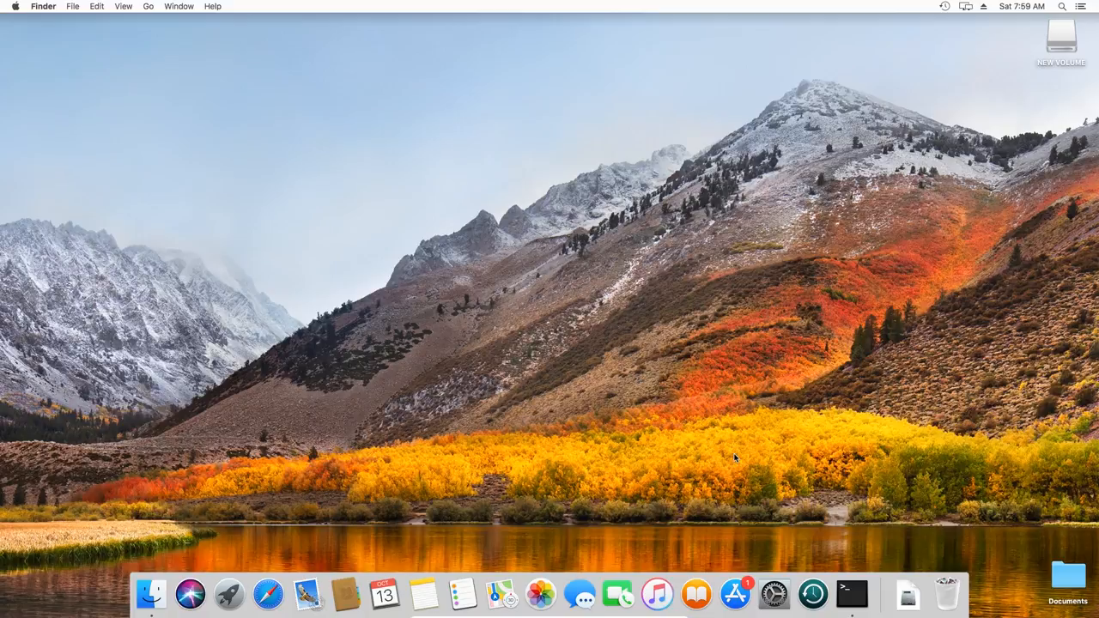
mouse_move(773, 593)
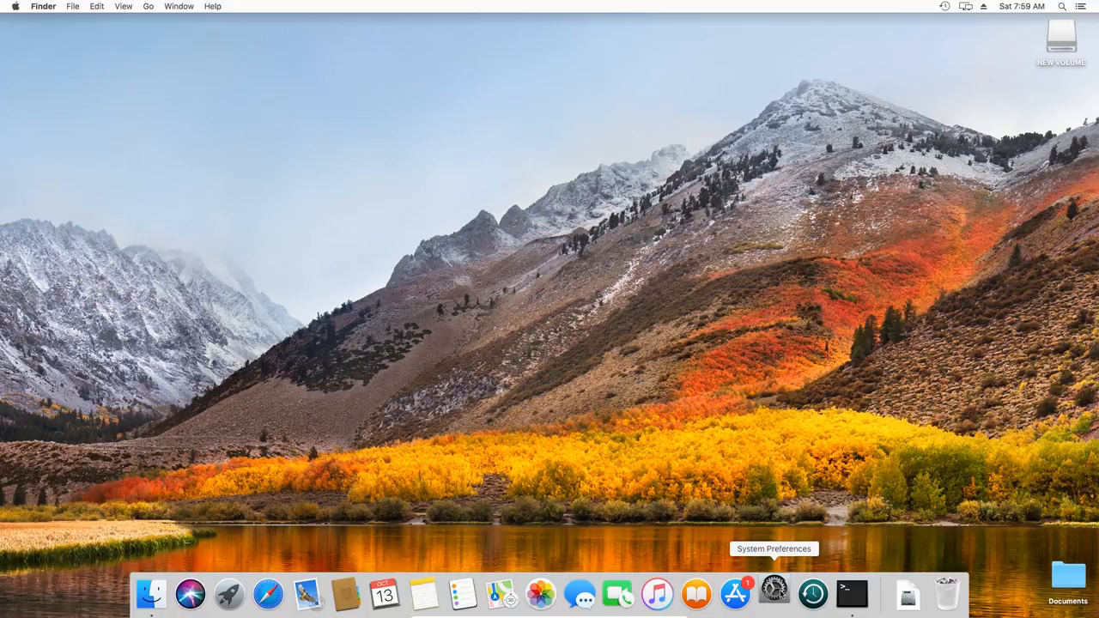
From System Preferences' Time Machine pane, select NEW VOLUME as the backup disk
left_click(772, 594)
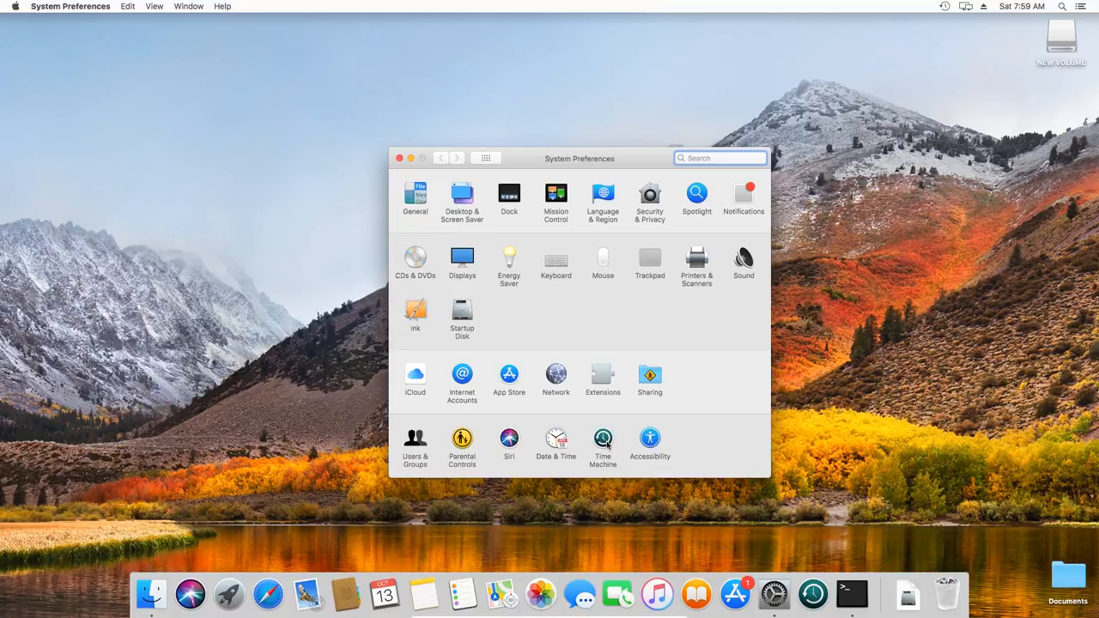
left_click(603, 440)
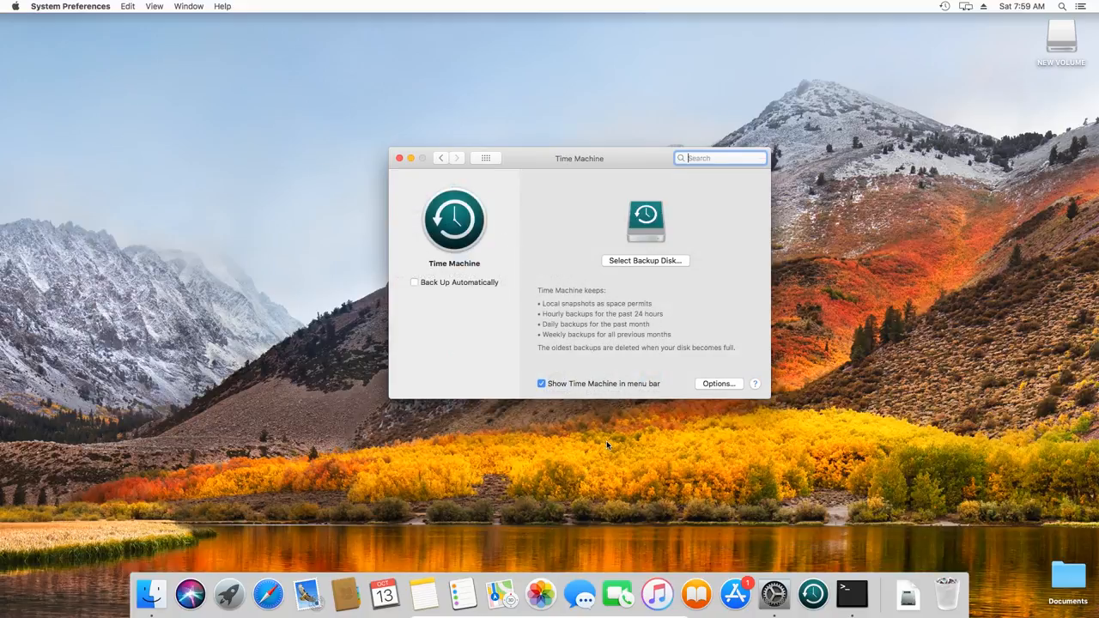
left_click(646, 261)
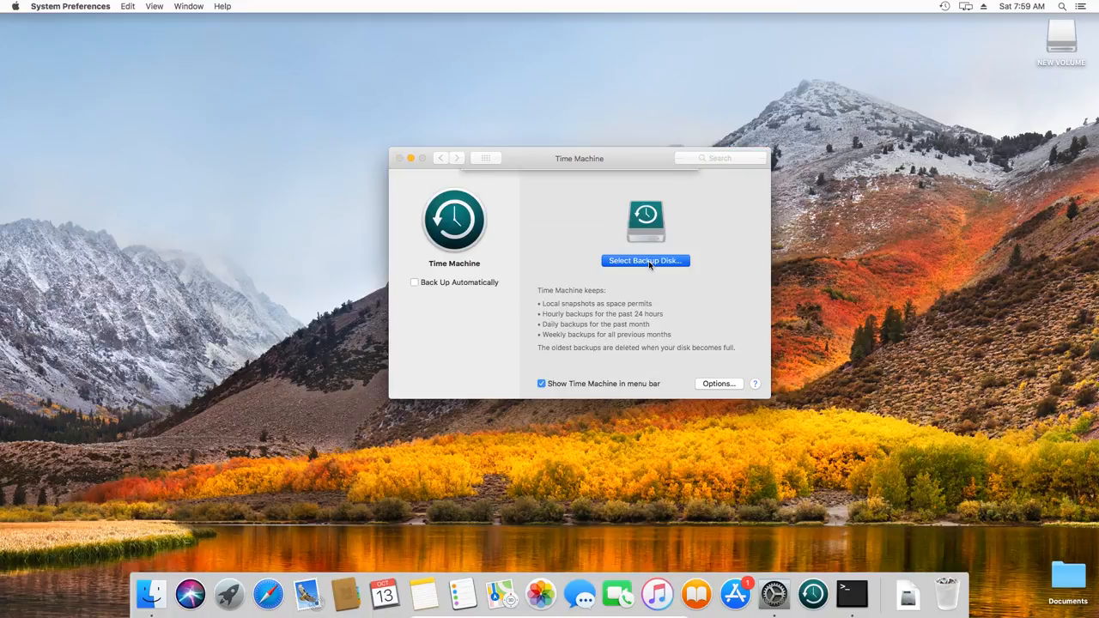
left_click(644, 261)
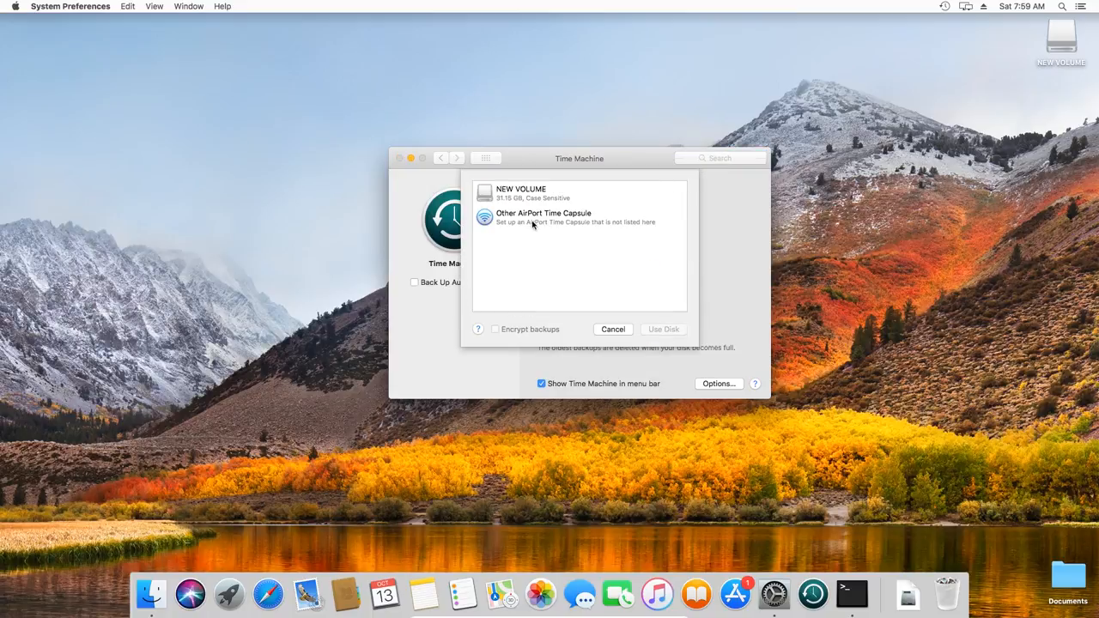
left_click(532, 192)
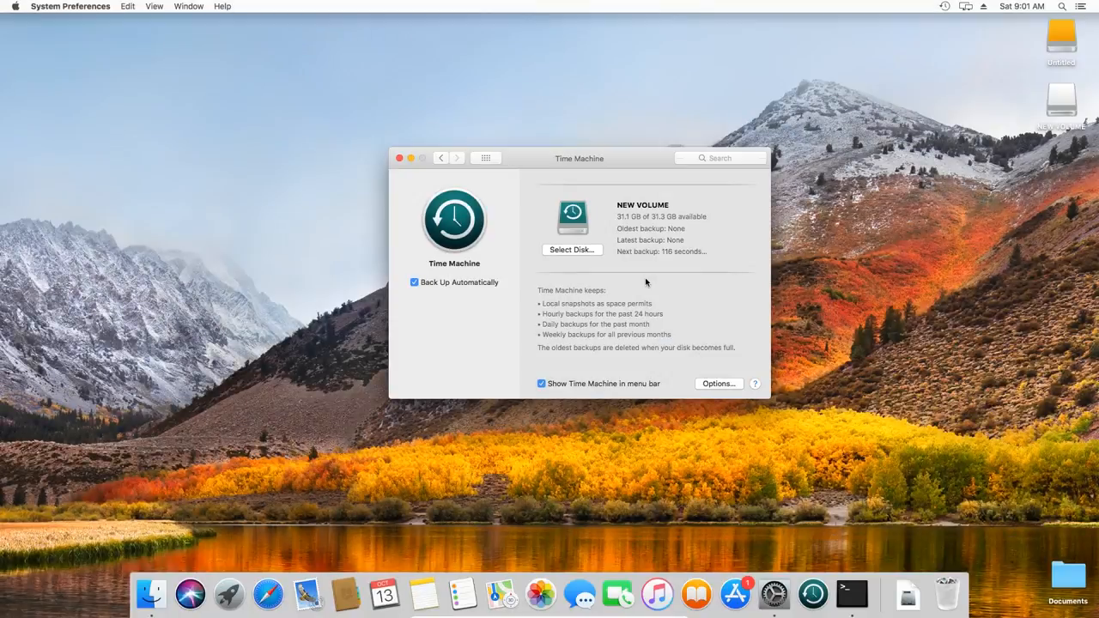
Add the Untitled disk as a backup disk and choose Use Both to keep NEW VOLUME too
left_click(571, 249)
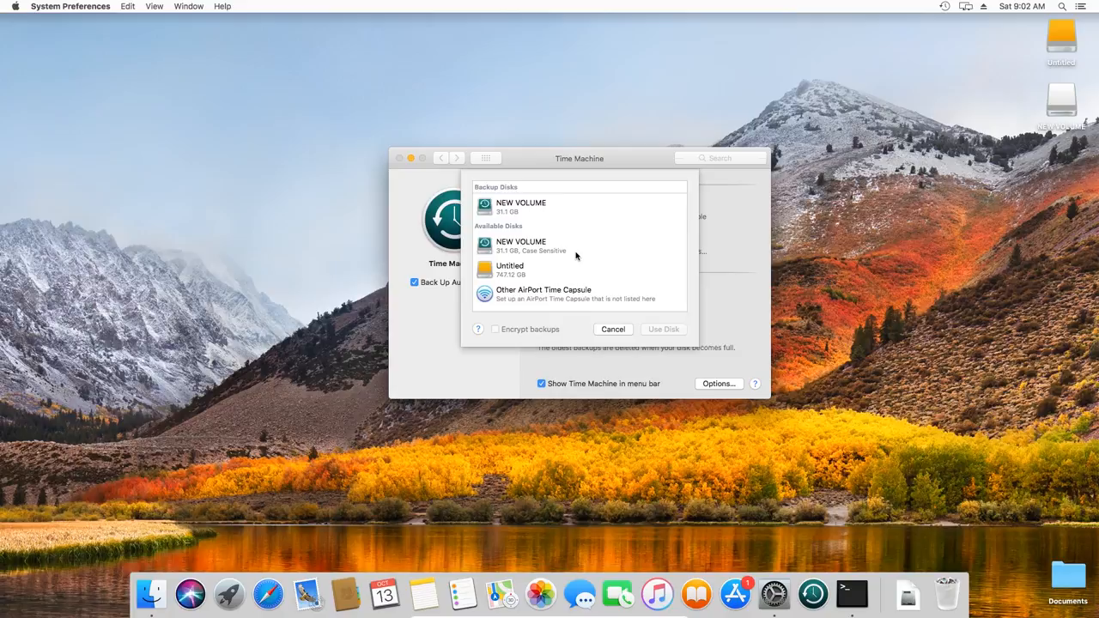
left_click(510, 270)
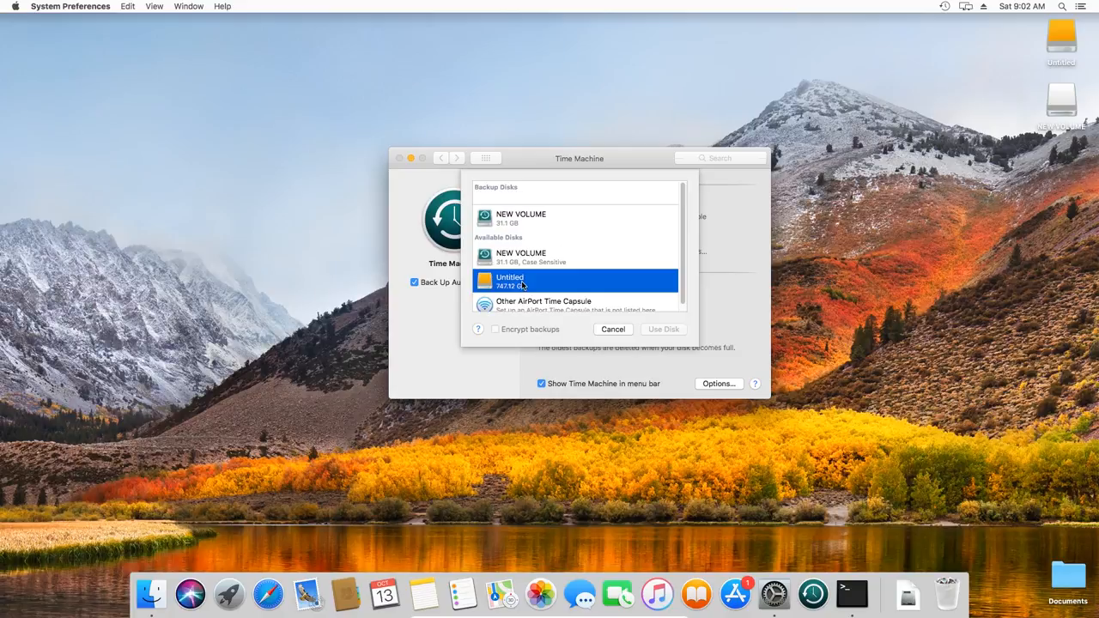
mouse_move(662, 330)
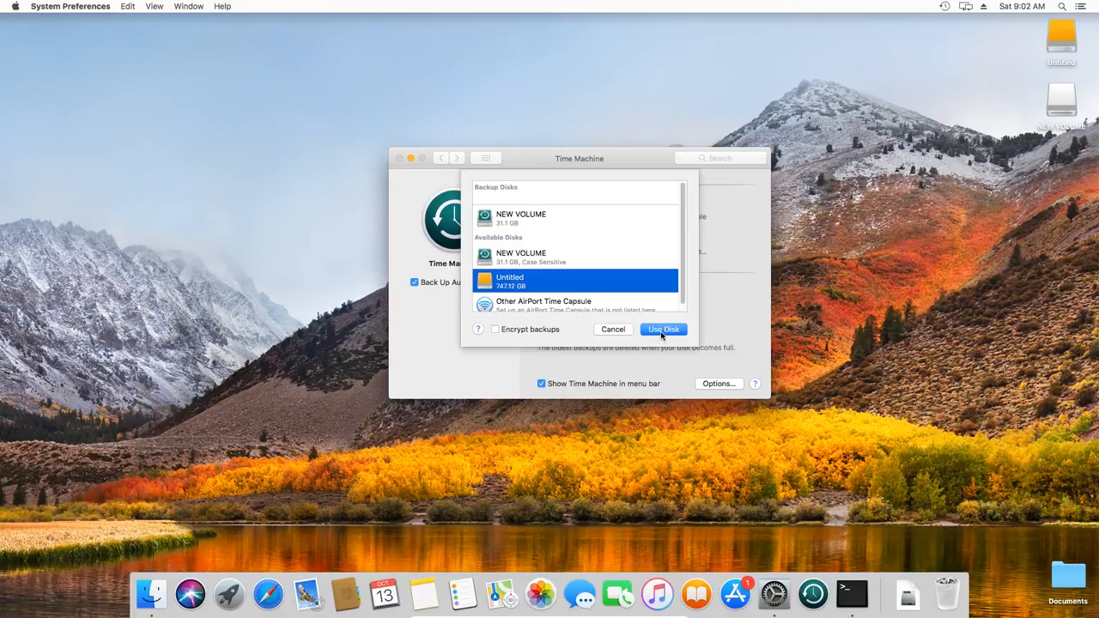
left_click(663, 329)
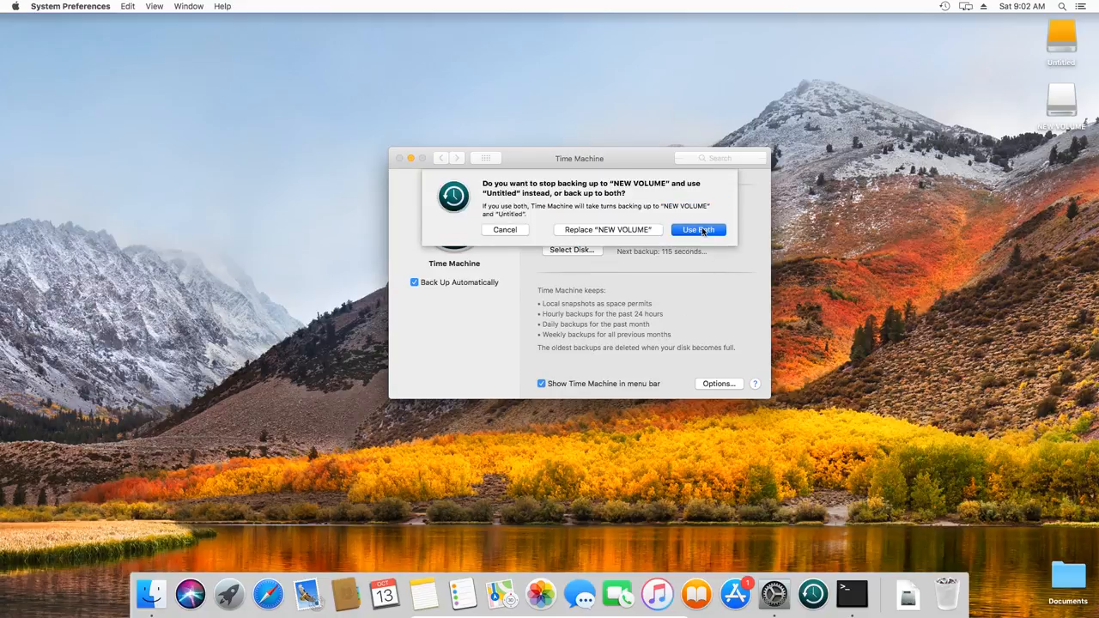
left_click(697, 230)
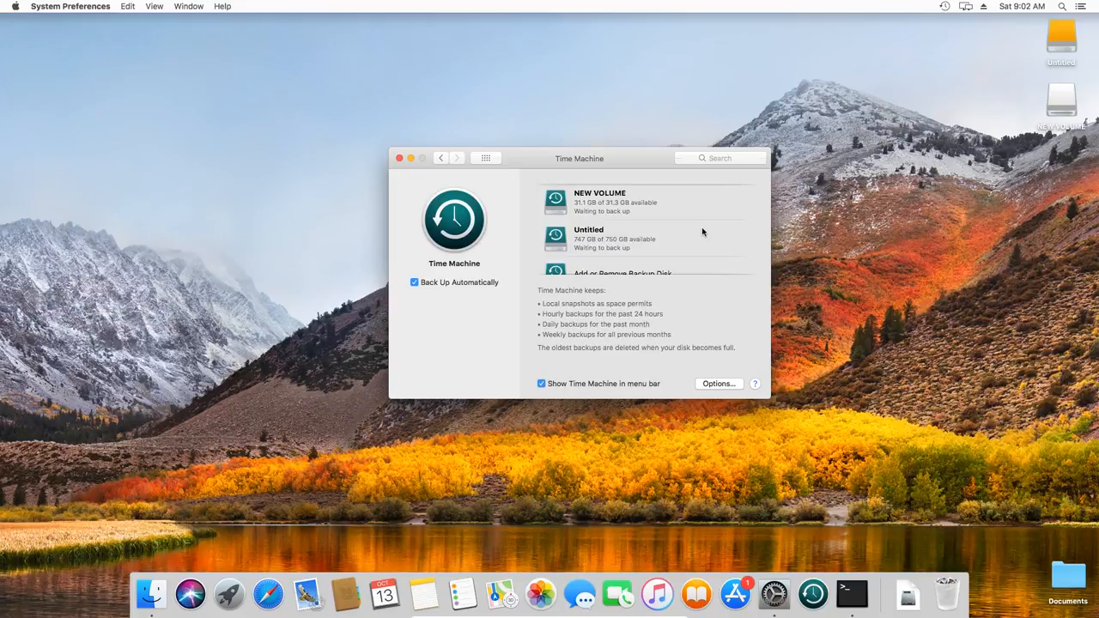
mouse_move(631, 326)
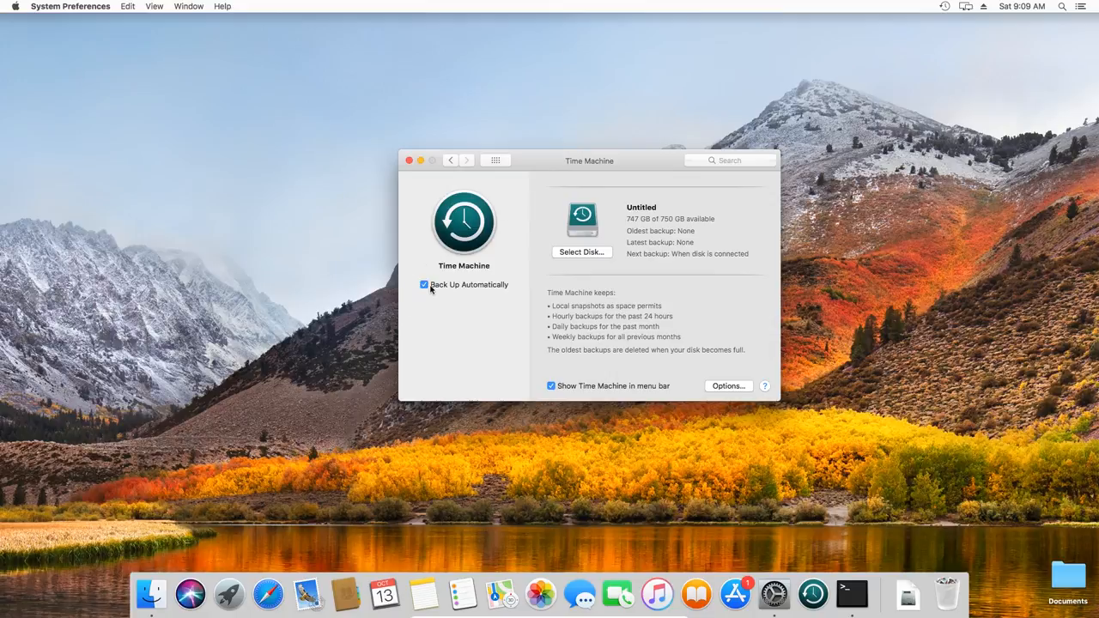
Uncheck Back Up Automatically and bring up the backup Options sheet
left_click(423, 285)
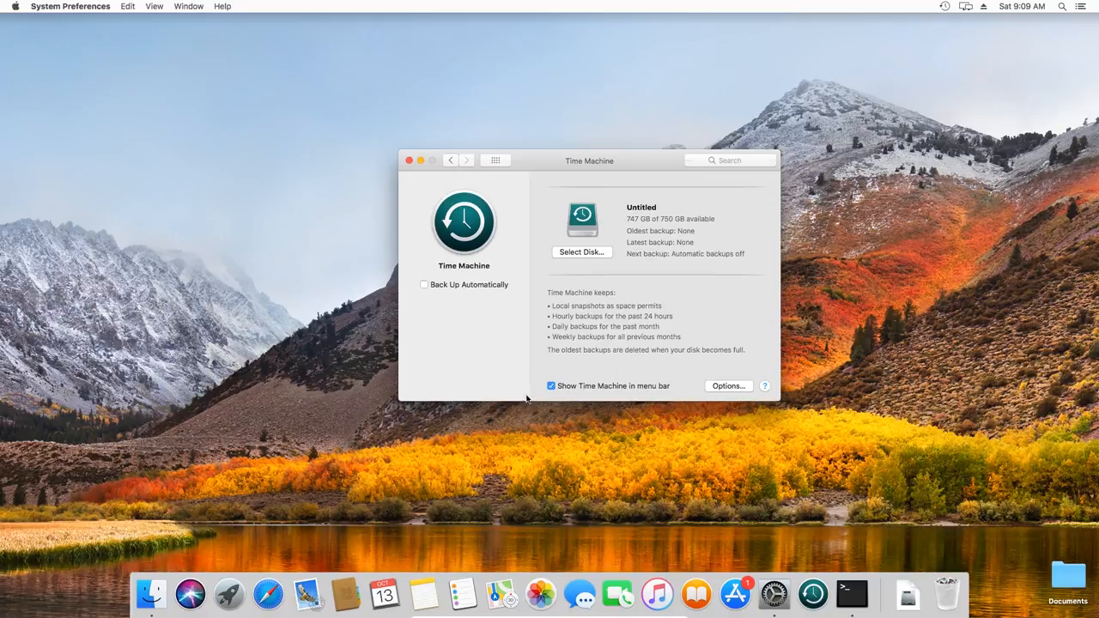
left_click(728, 385)
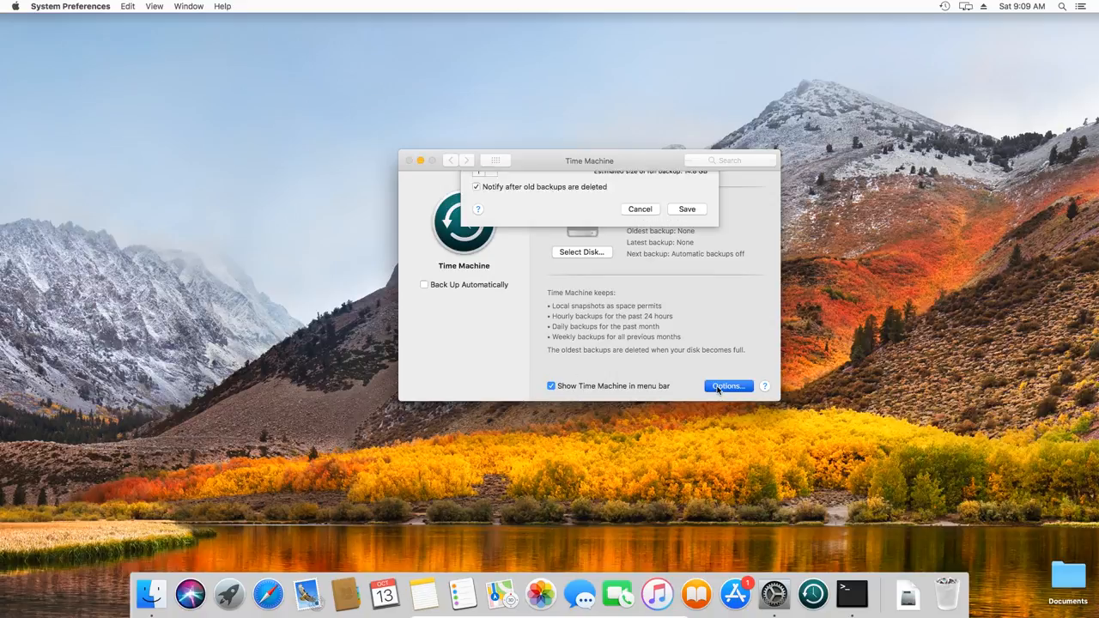
Save the backup options with no exclusions so the Untitled backup can begin
left_click(728, 384)
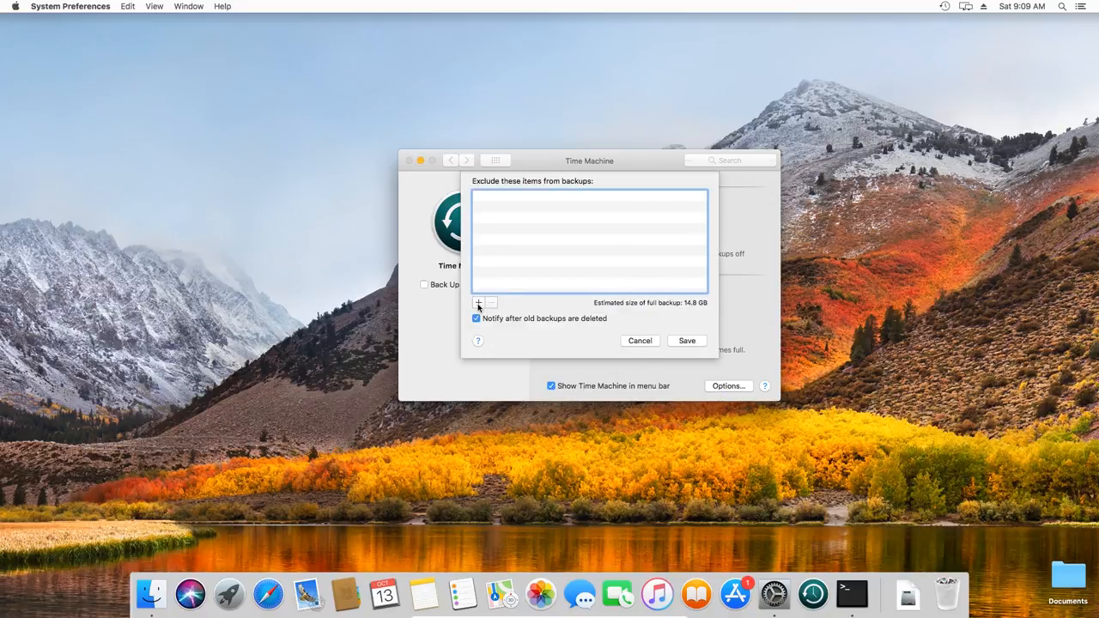
left_click(479, 302)
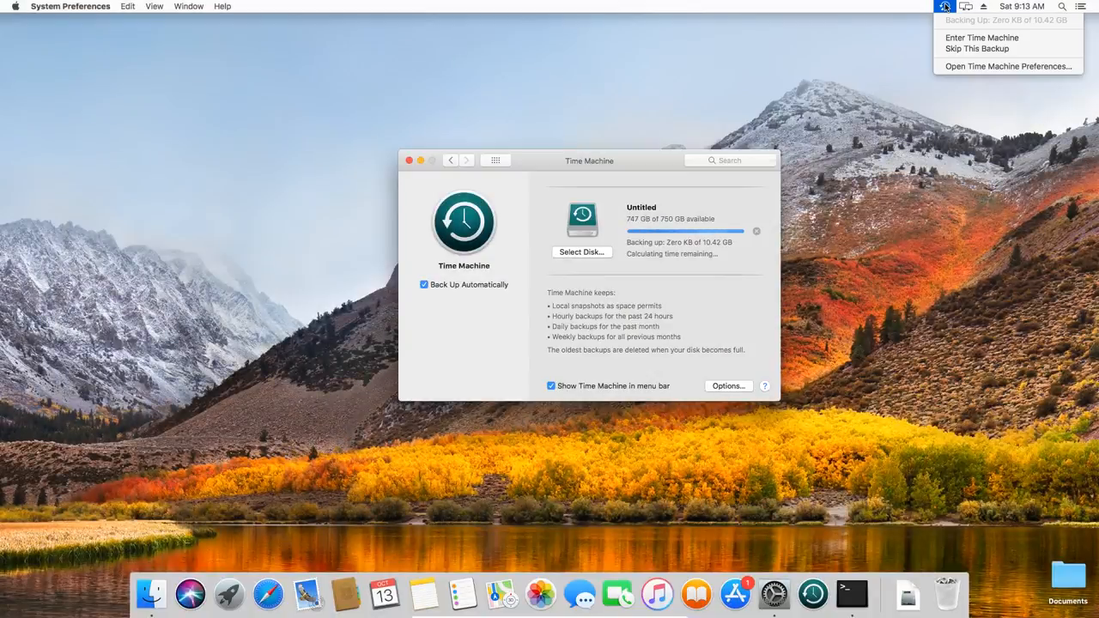
mouse_move(977, 48)
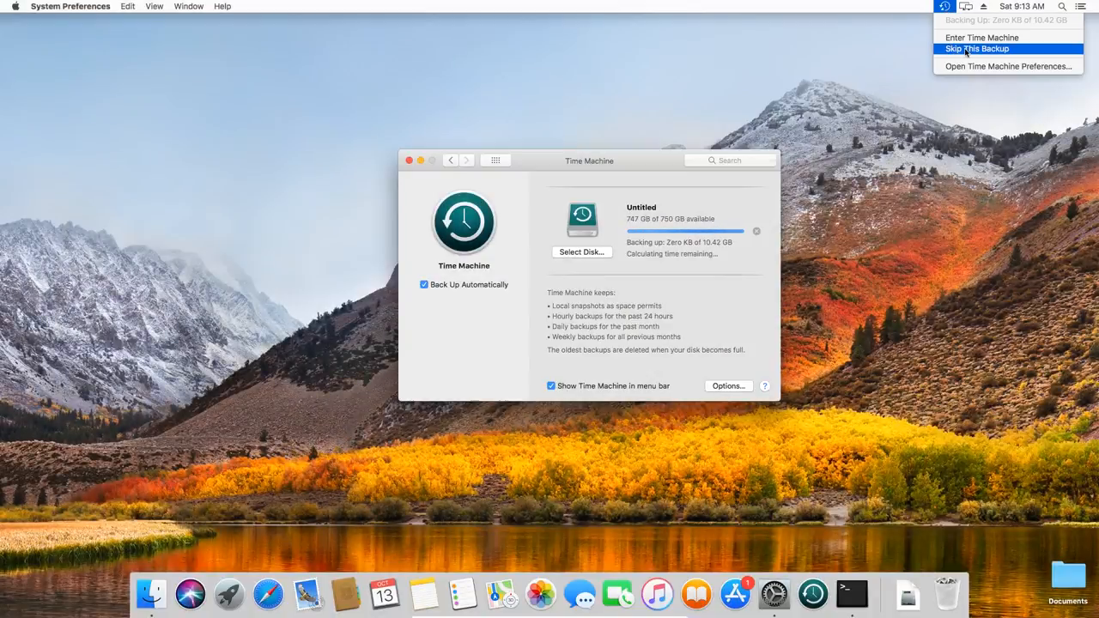
Skip the running backup from the Time Machine menu-bar icon
left_click(977, 48)
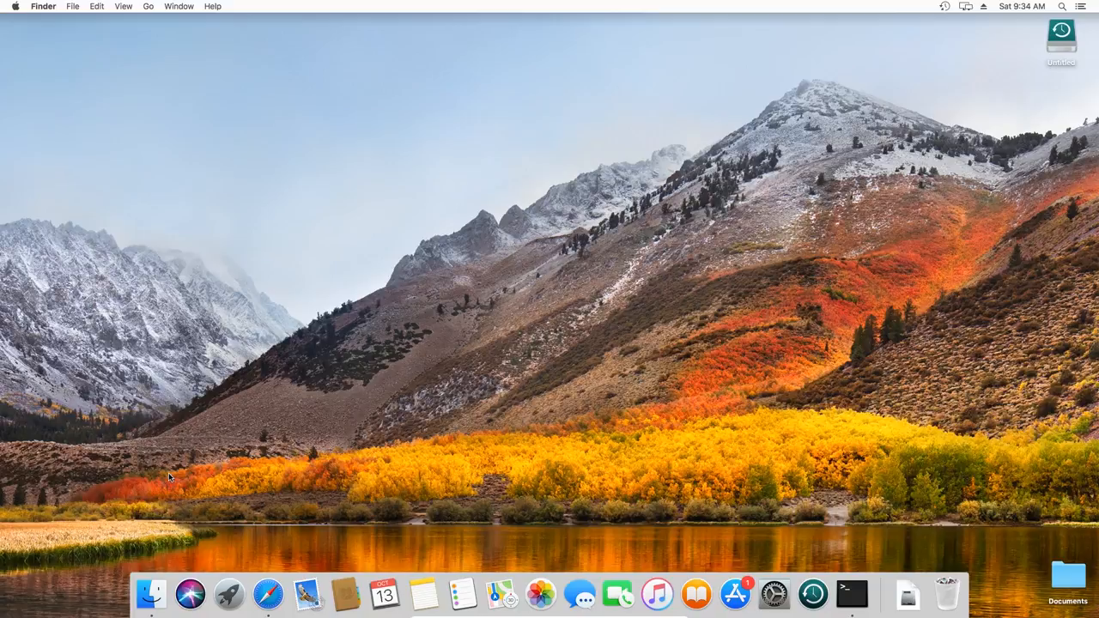
mouse_move(151, 594)
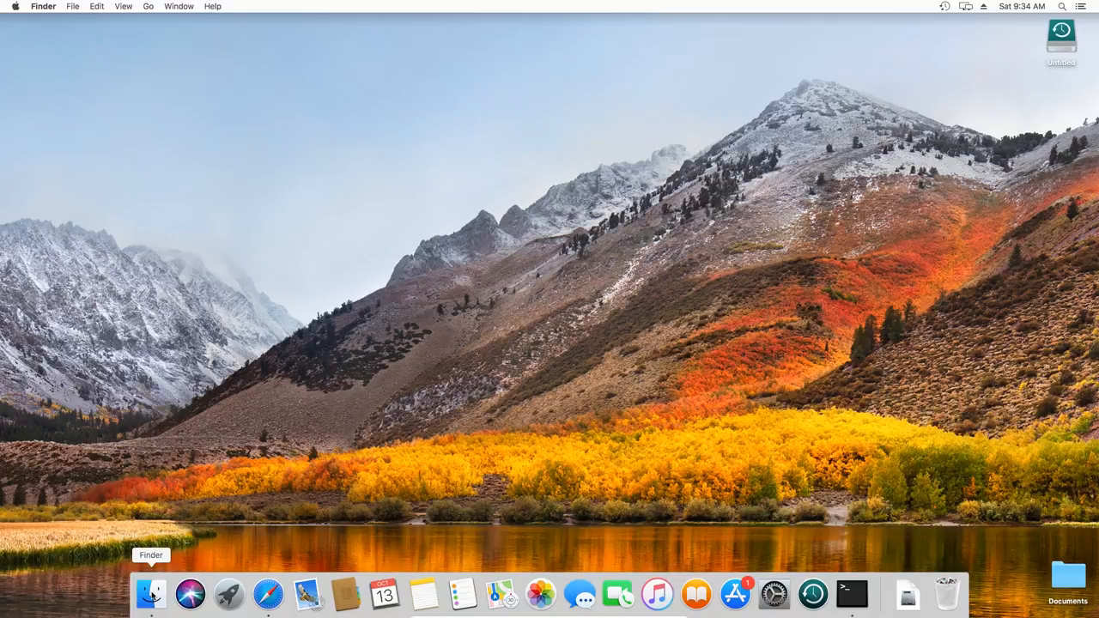
Show Documents in a Finder window and enter Time Machine to browse its earlier backups
left_click(151, 595)
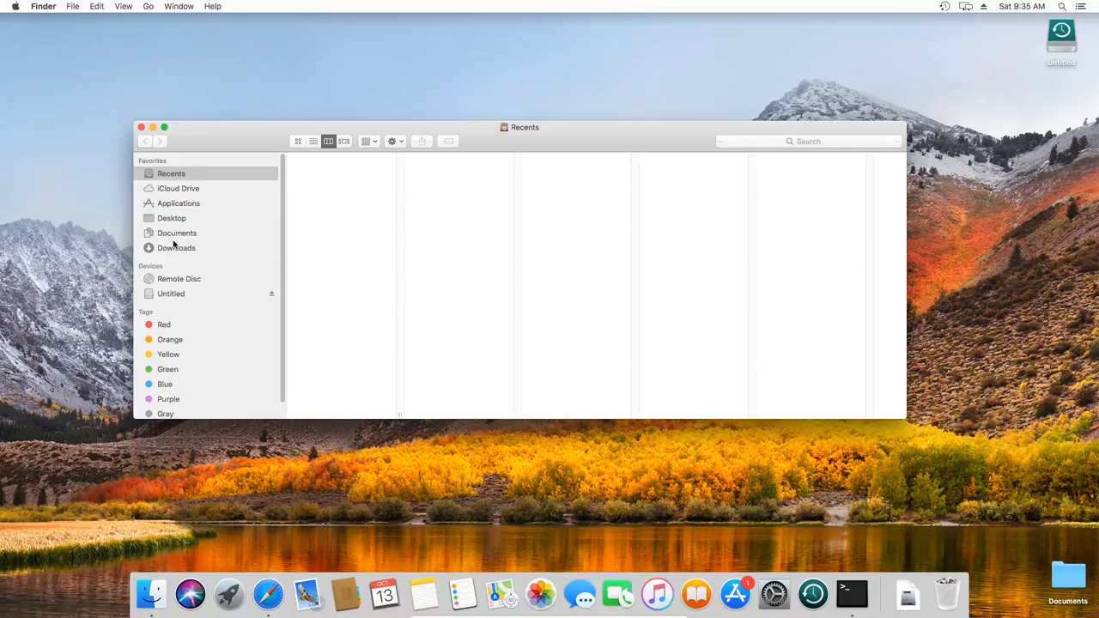
left_click(177, 234)
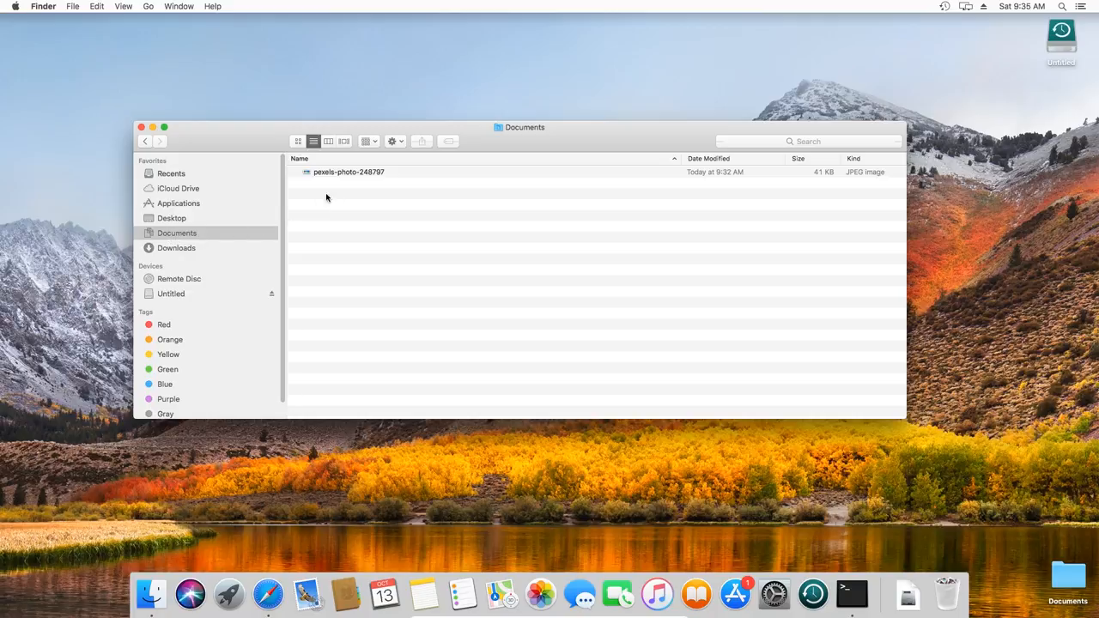
mouse_move(340, 175)
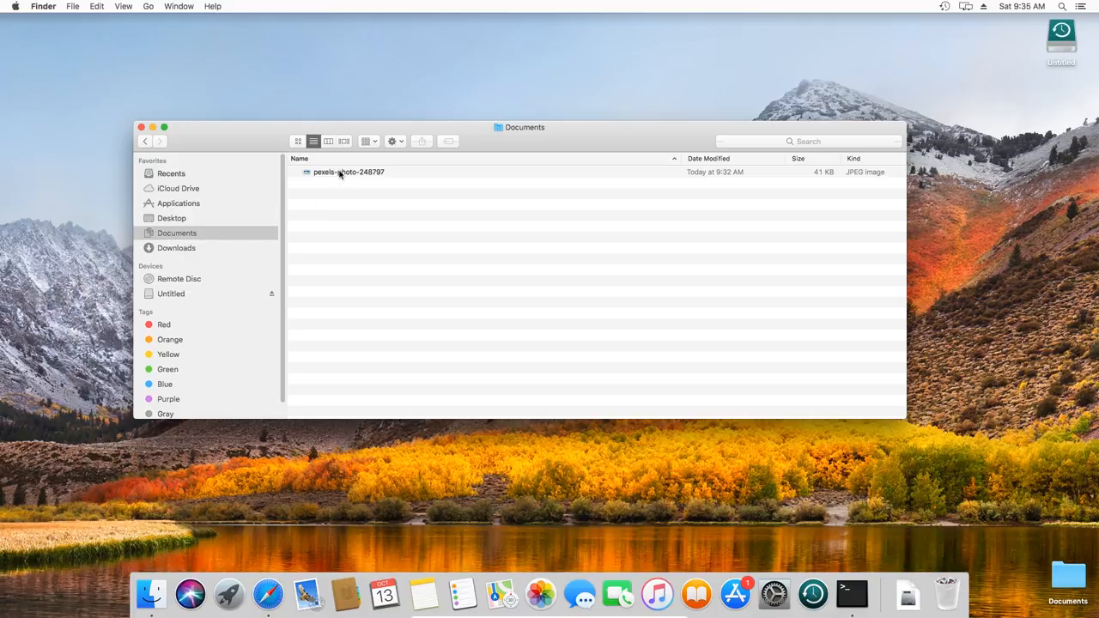
left_click(944, 7)
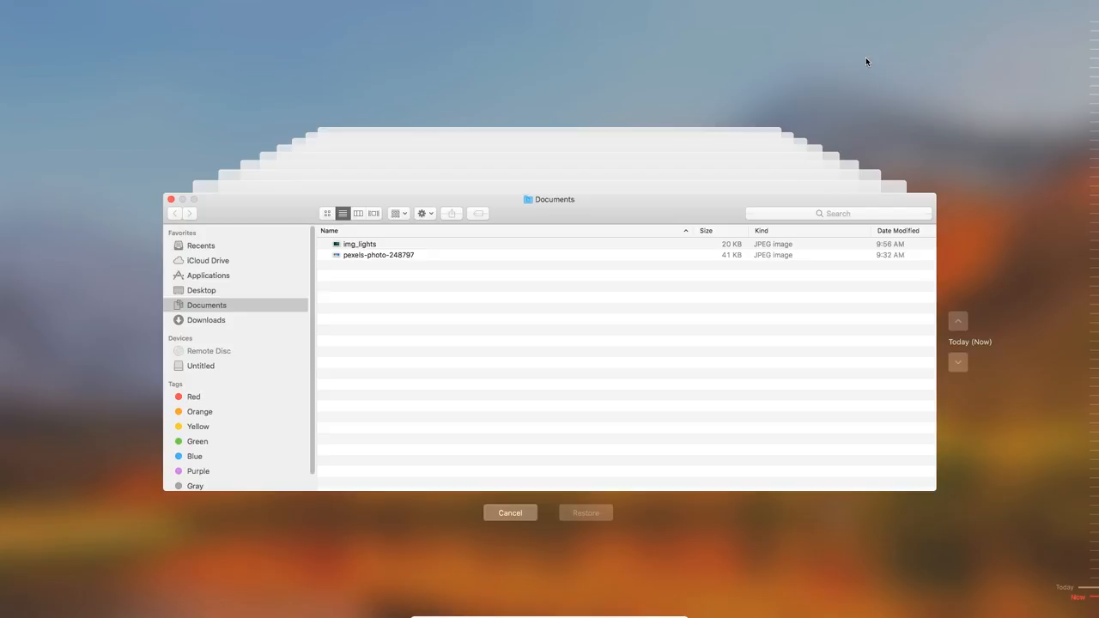
mouse_move(661, 170)
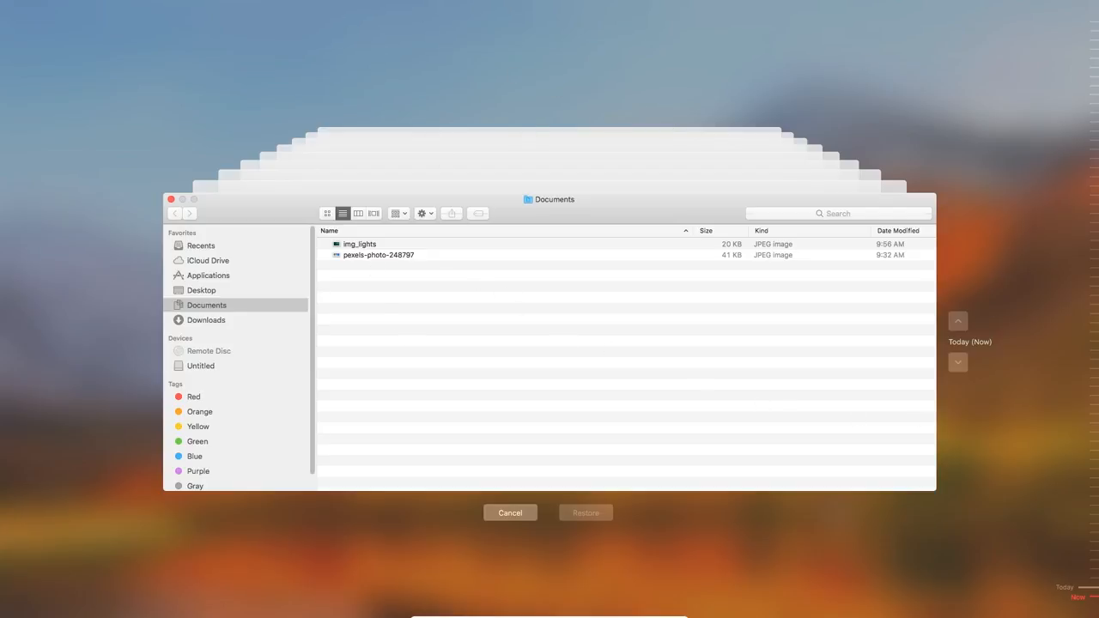
mouse_move(1041, 348)
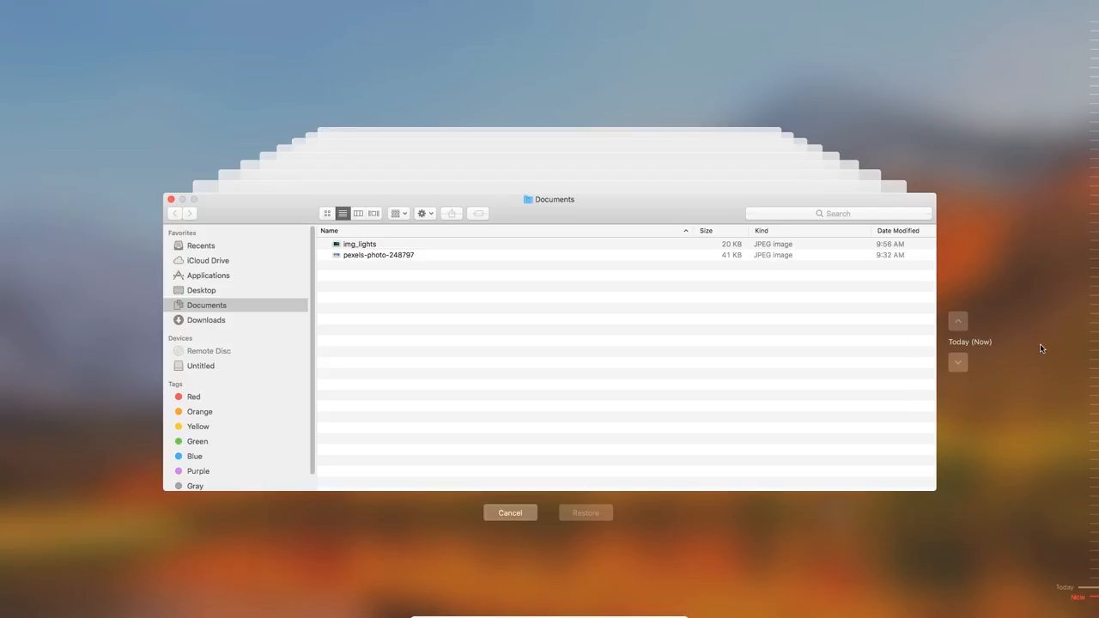
mouse_move(1065, 322)
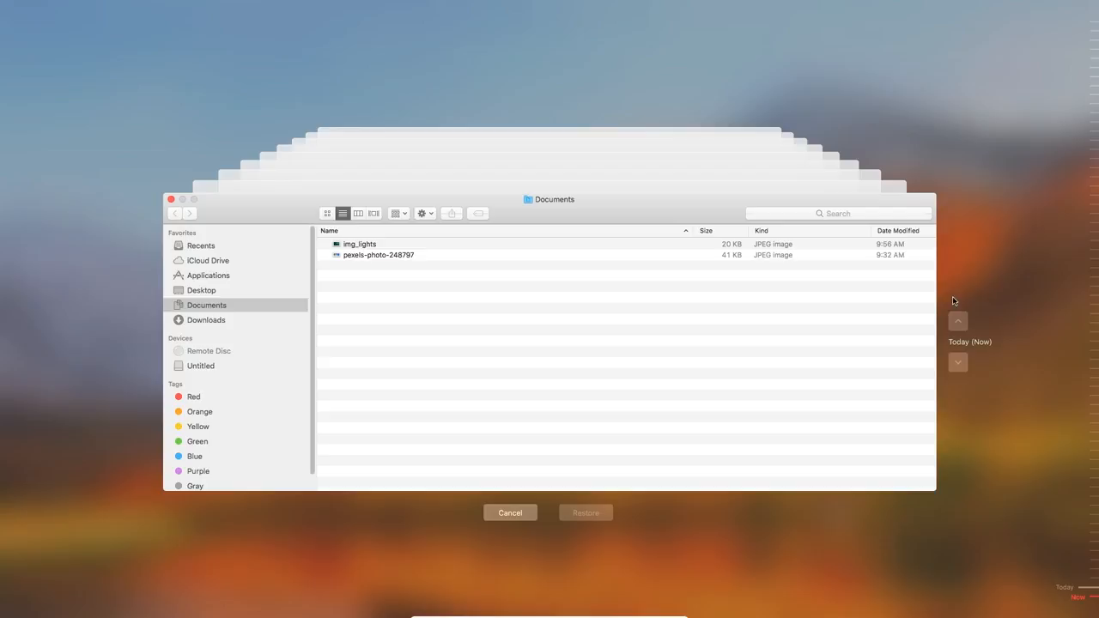
mouse_move(1023, 301)
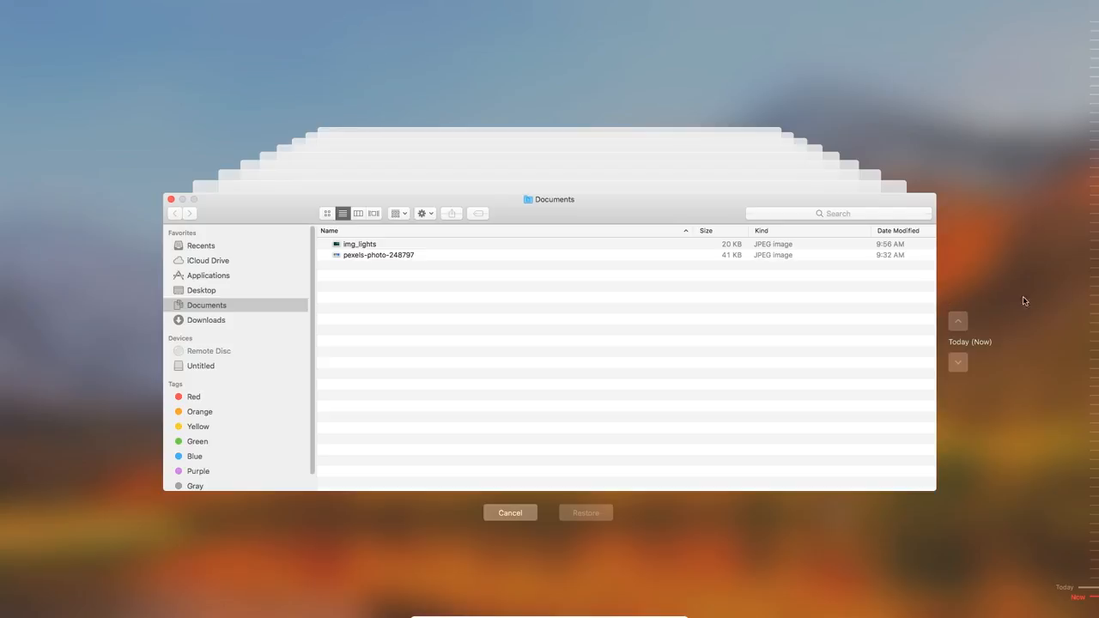
mouse_move(1066, 408)
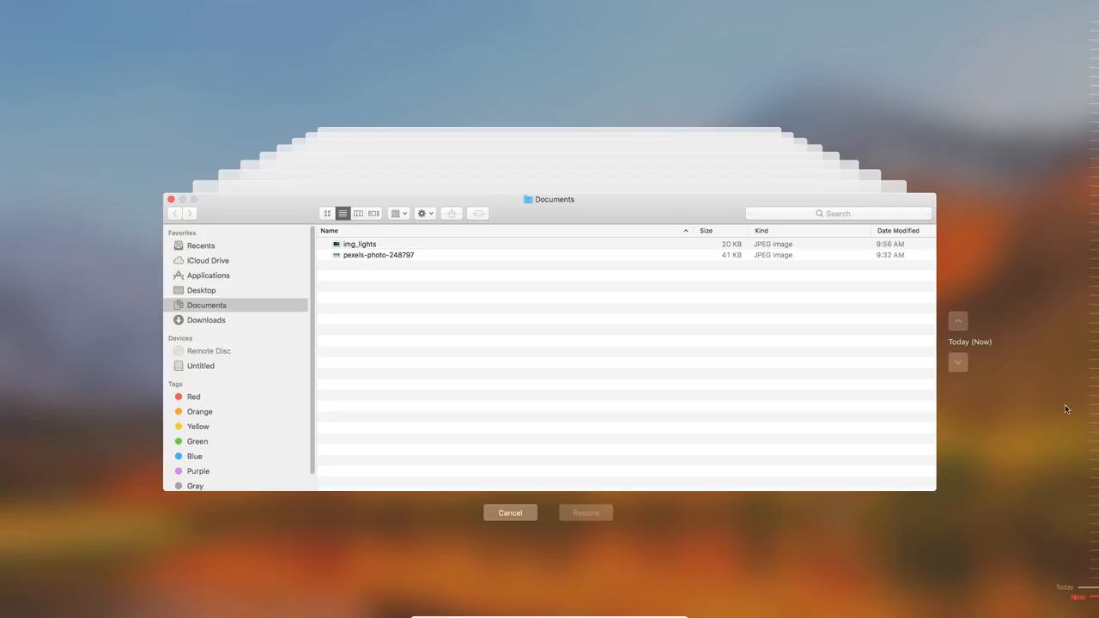
mouse_move(1022, 467)
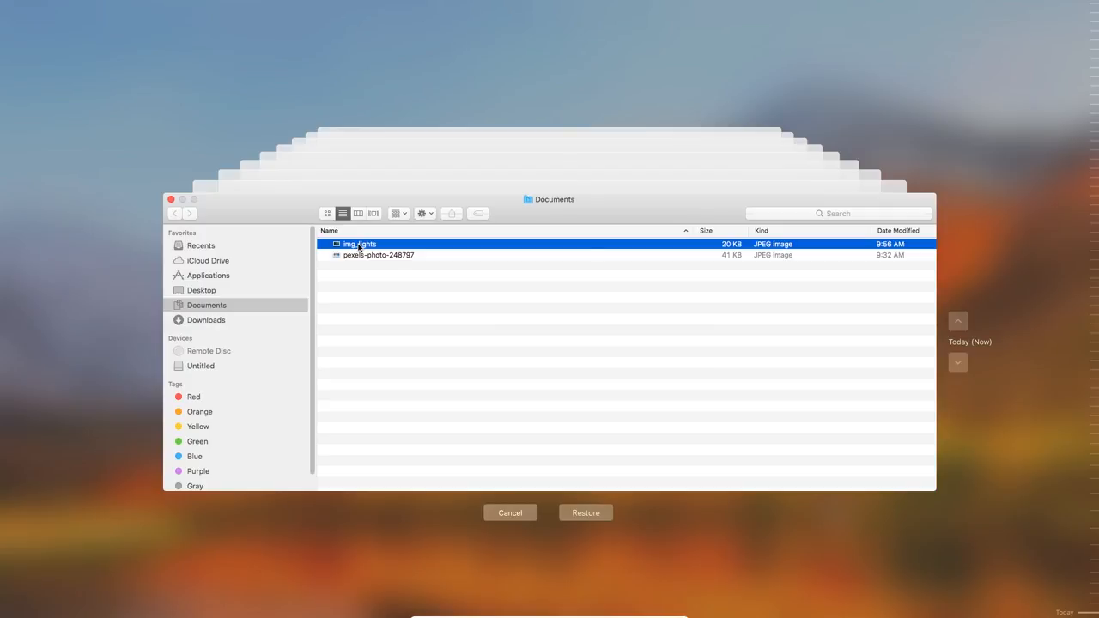
mouse_move(639, 542)
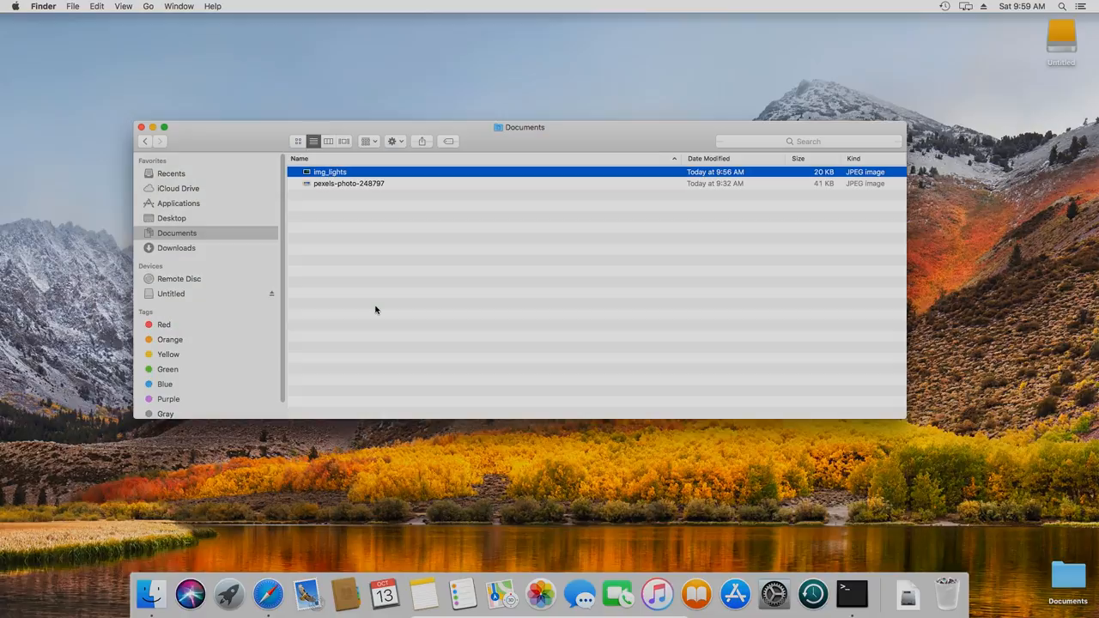
Close the Documents window and restart into macOS Recovery with Cmd+R
left_click(141, 127)
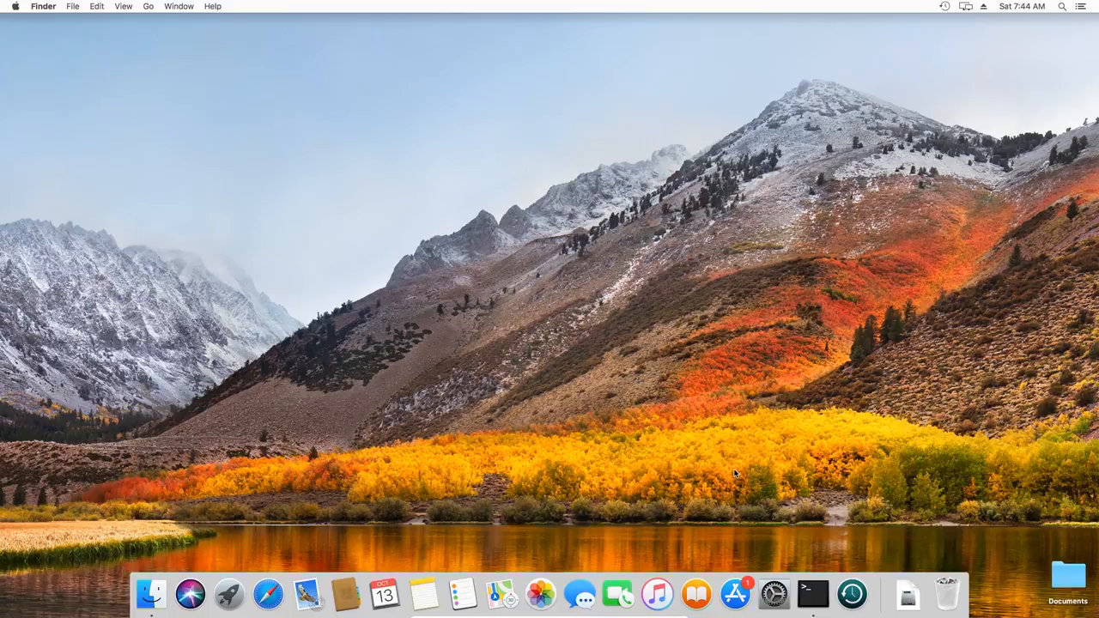
key("cmd+r")
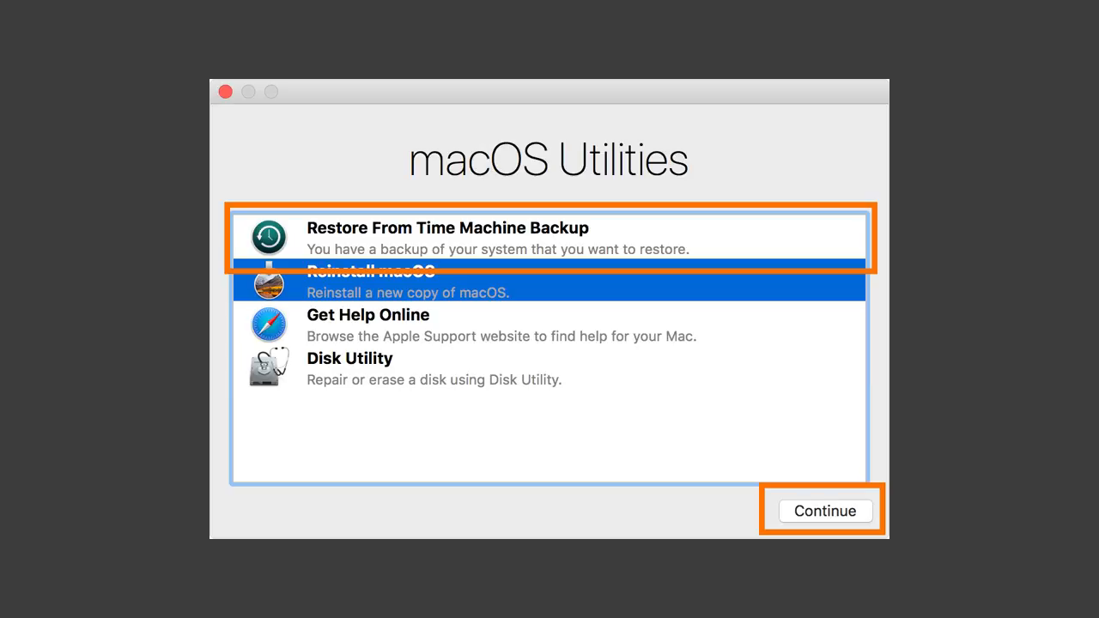
Choose Restore From Time Machine Backup in macOS Utilities
left_click(824, 512)
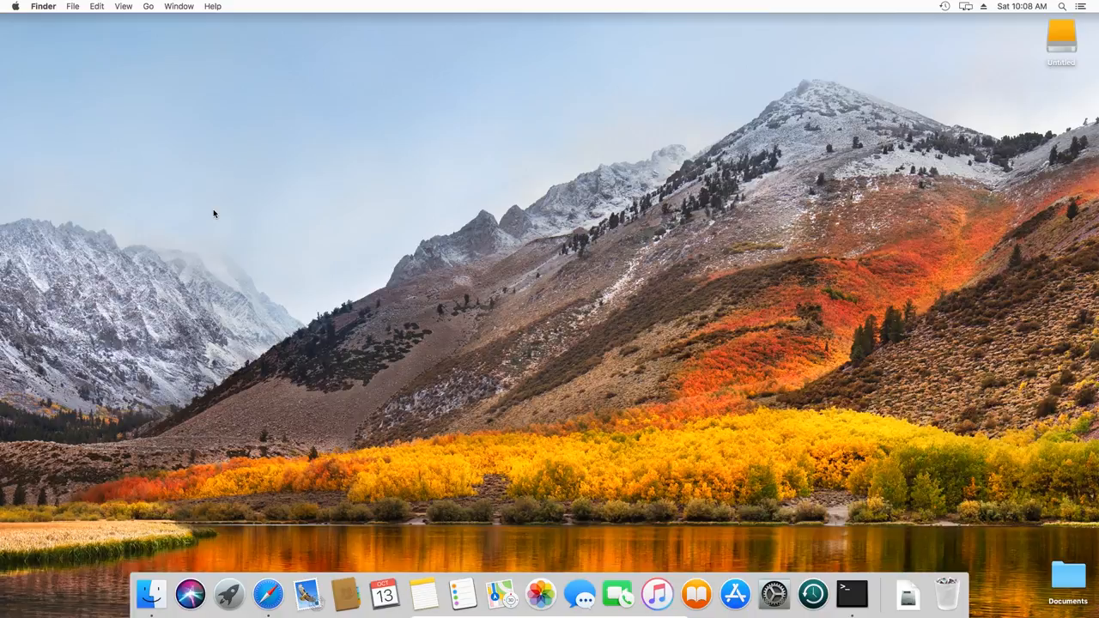
mouse_move(154, 29)
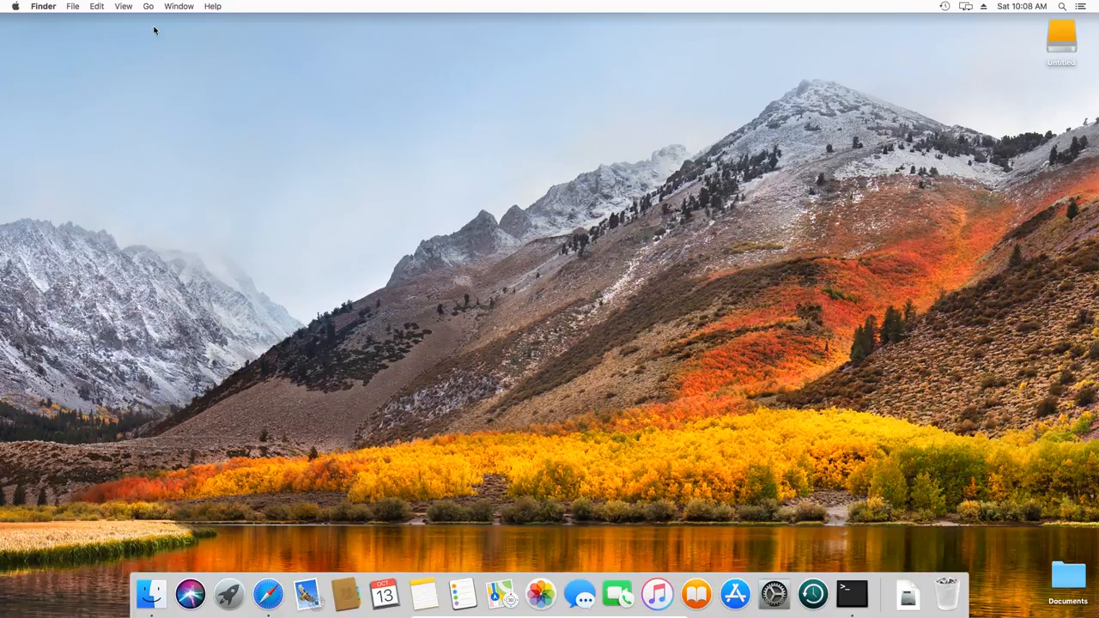
Launch Migration Assistant from the Utilities folder and continue past its introduction
left_click(147, 7)
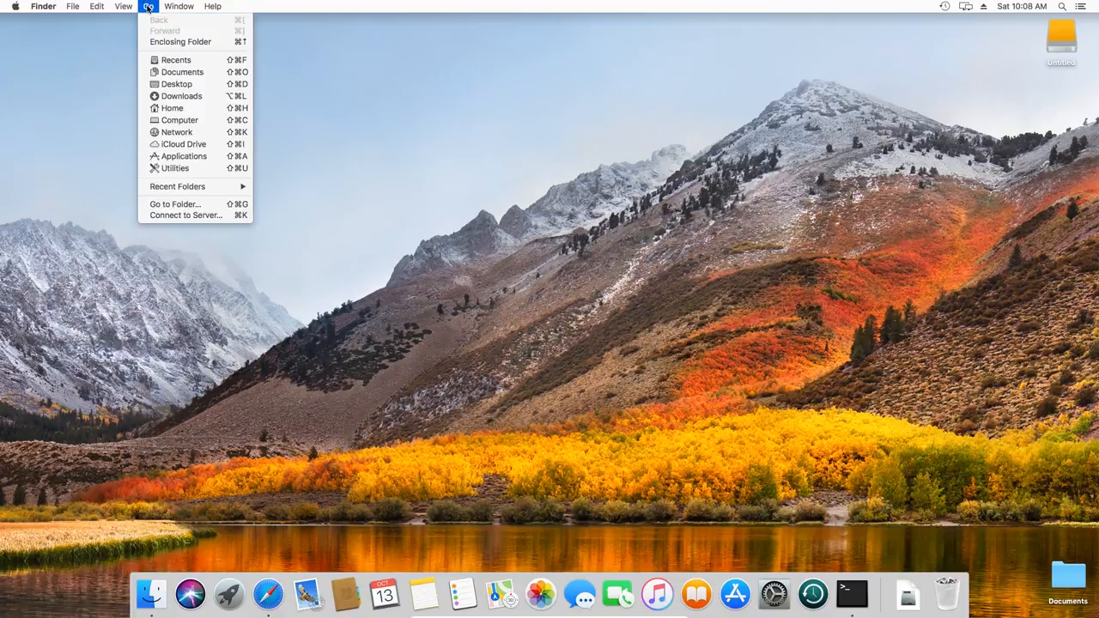
mouse_move(182, 156)
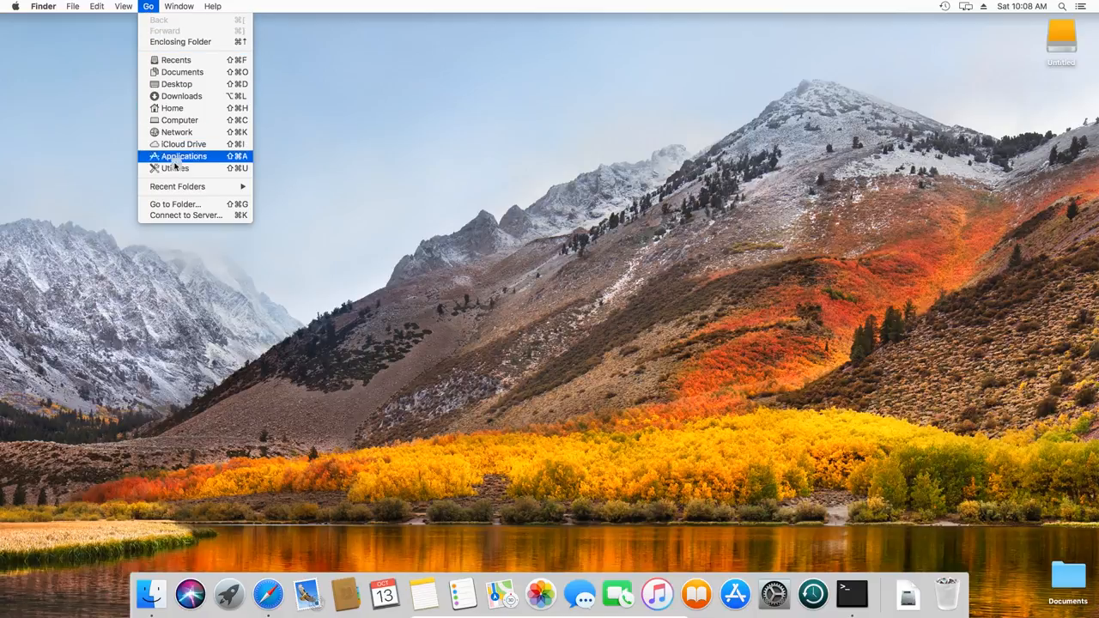
left_click(175, 168)
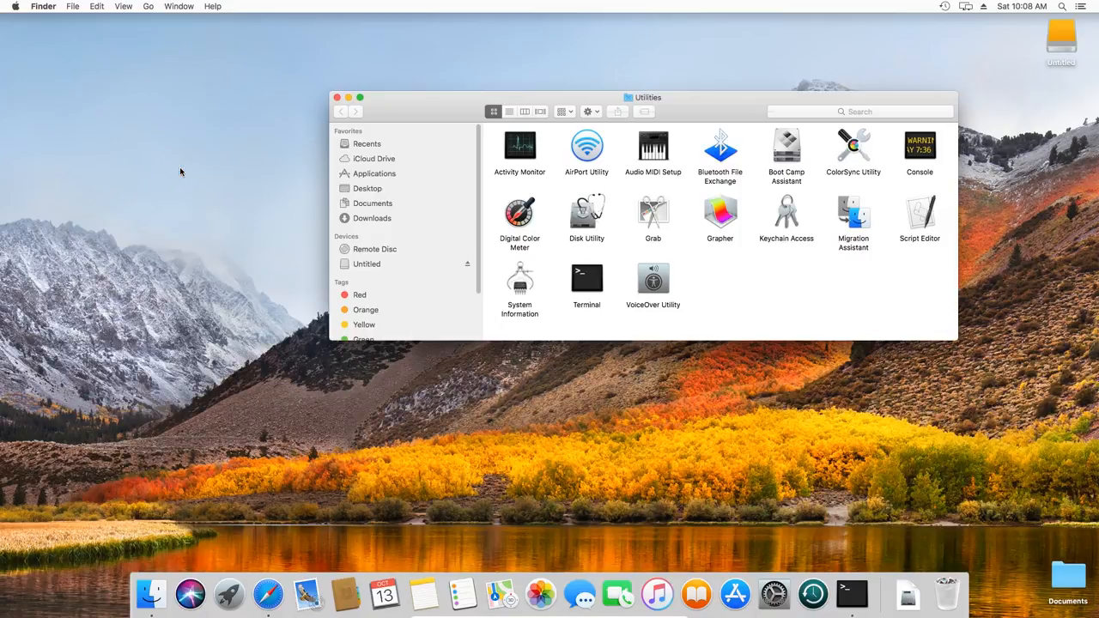
left_click(851, 213)
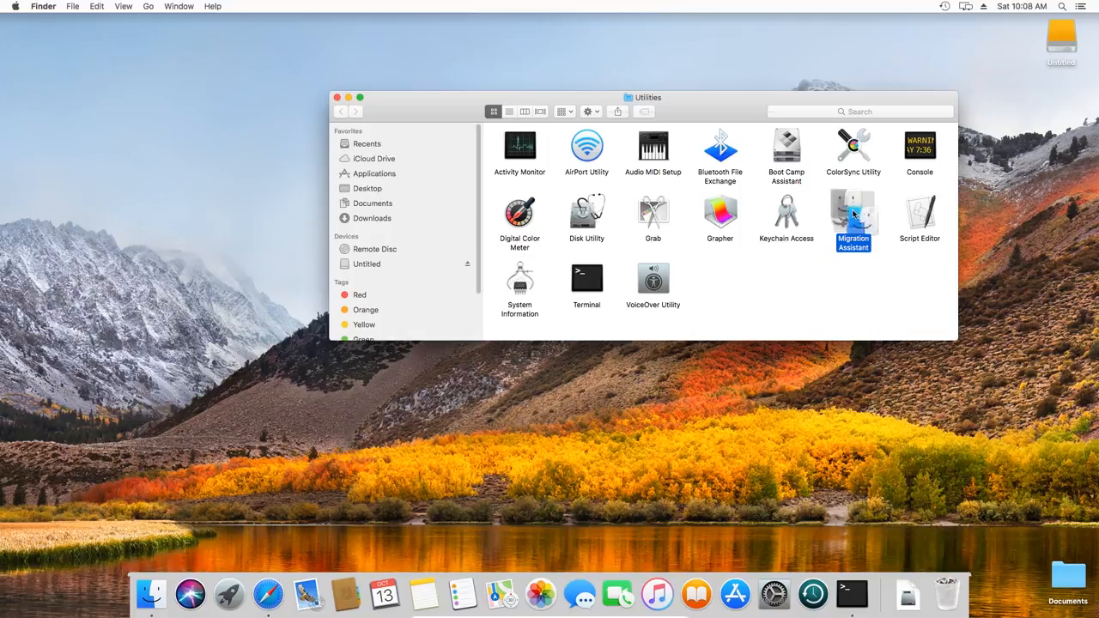
double_click(852, 213)
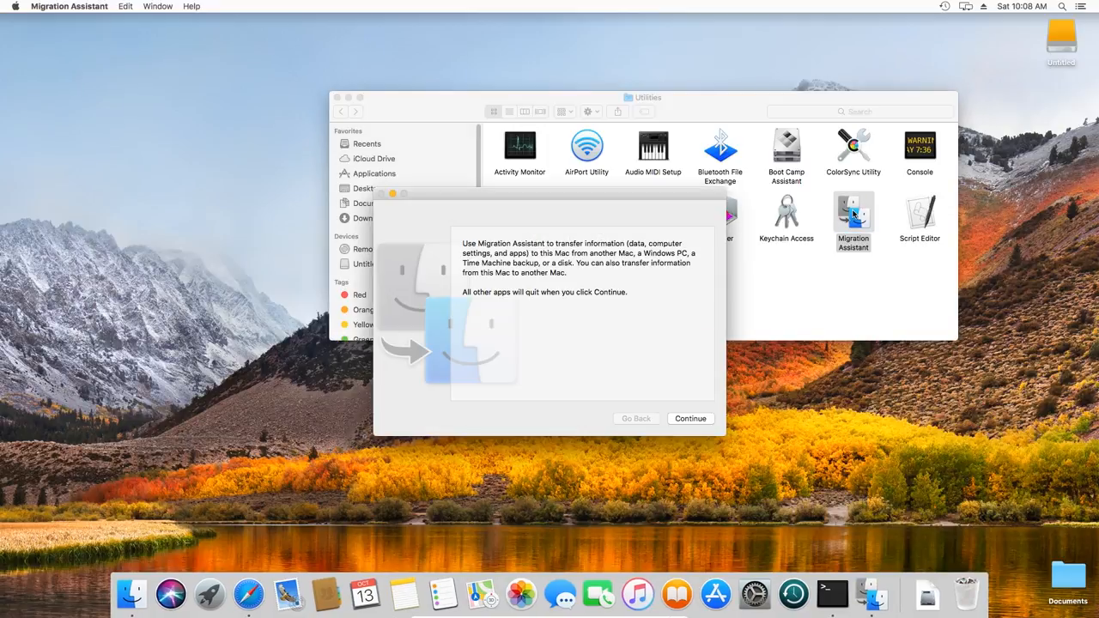
left_click(691, 419)
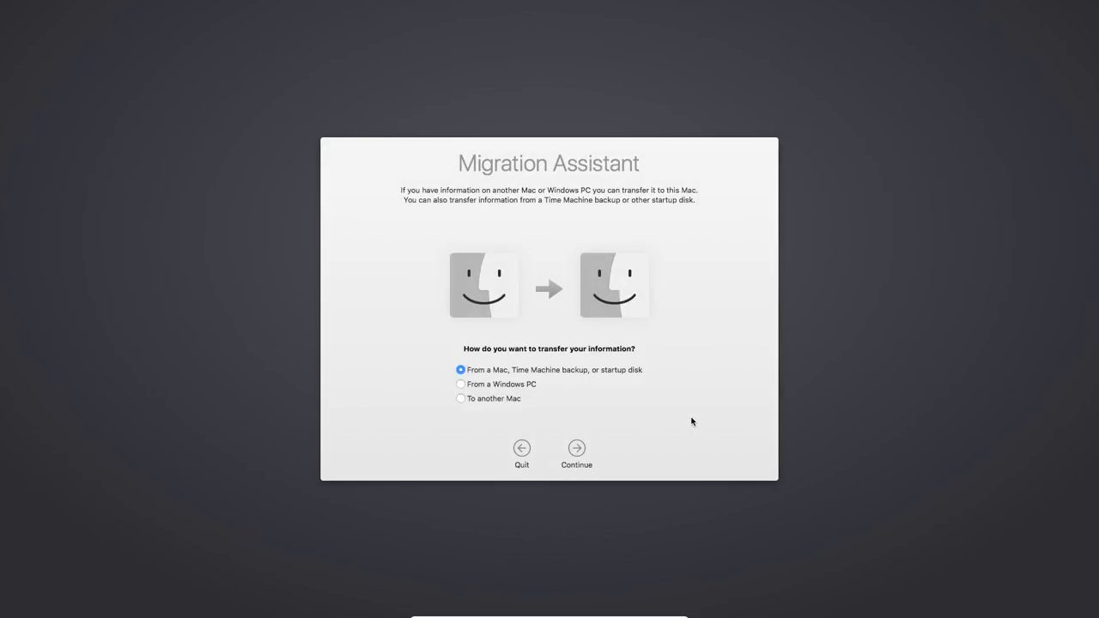
Migrate all items from the MacBook Pro Time Machine backup, then enter the login password
left_click(577, 446)
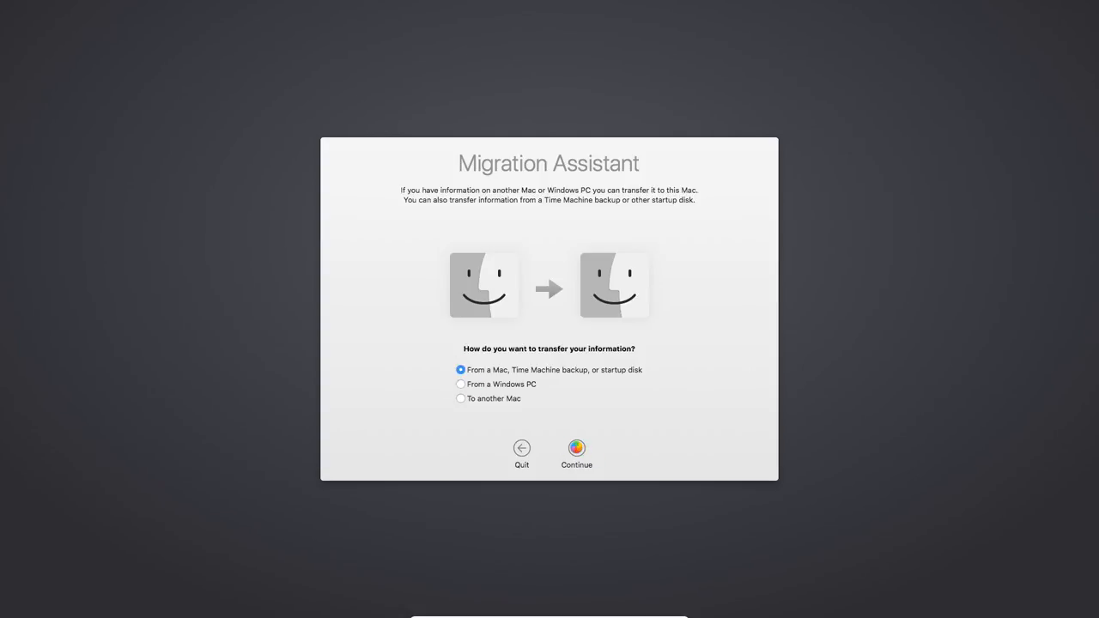
left_click(577, 448)
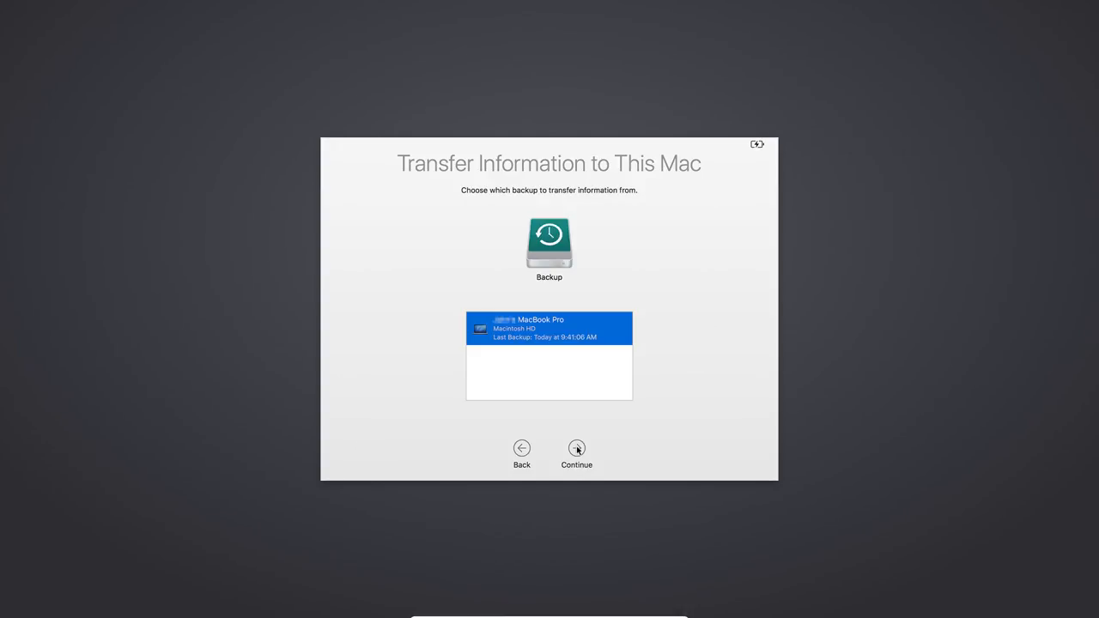
left_click(577, 448)
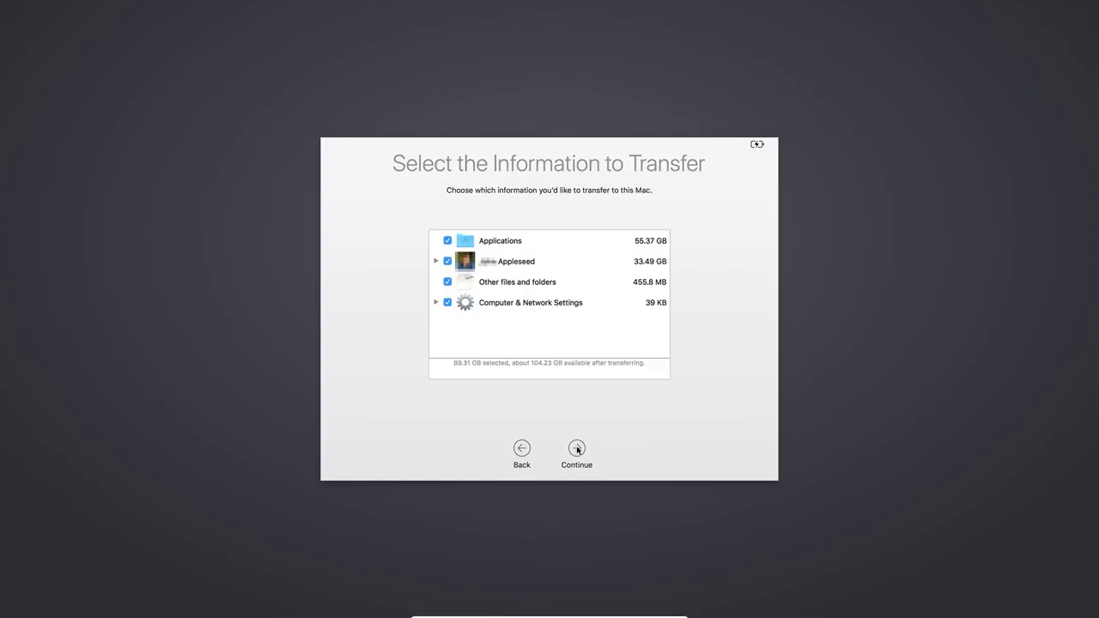
left_click(577, 447)
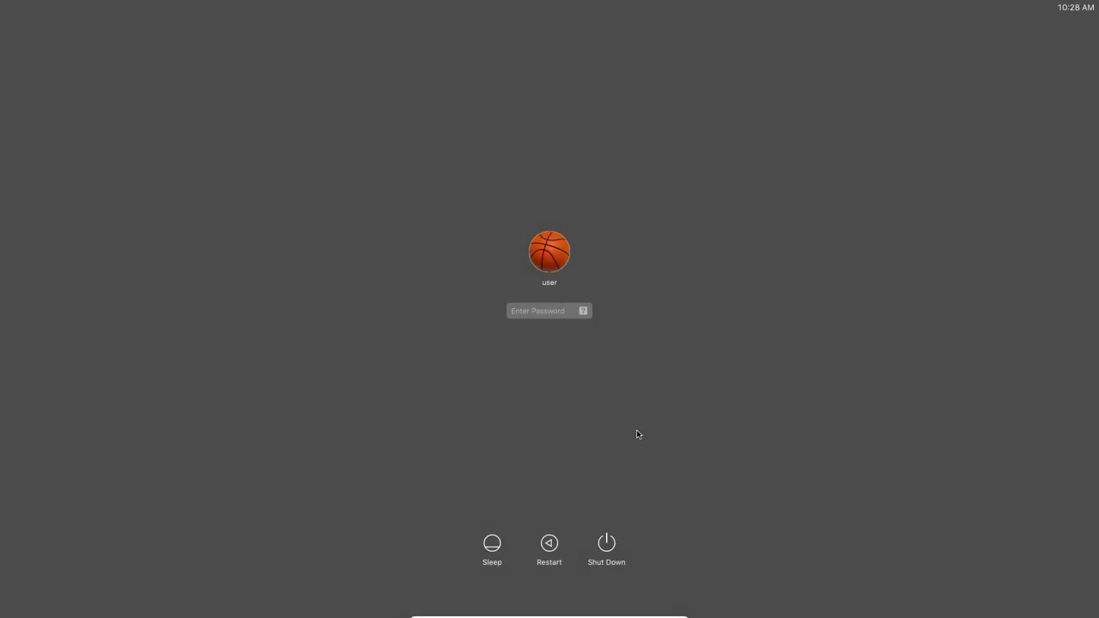
type("••••")
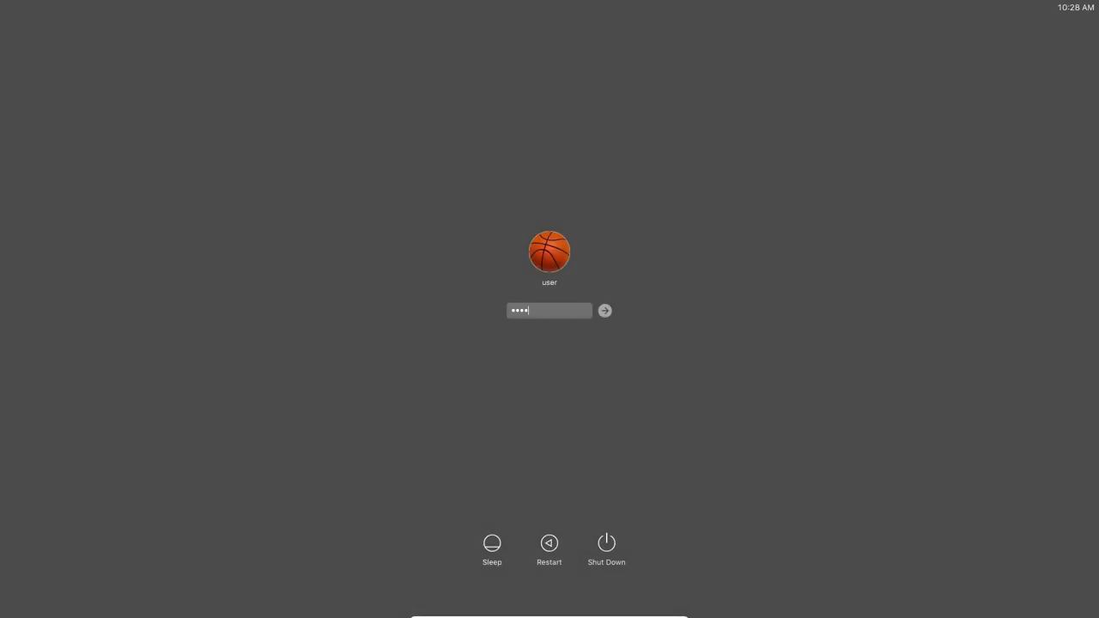